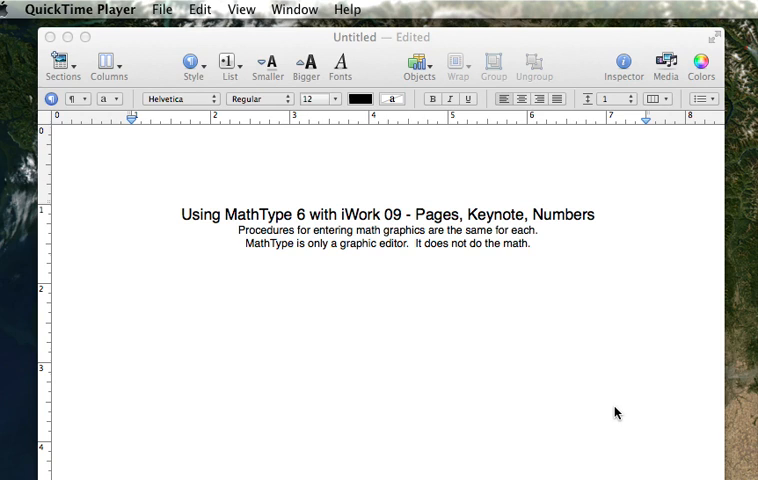
mouse_move(424, 343)
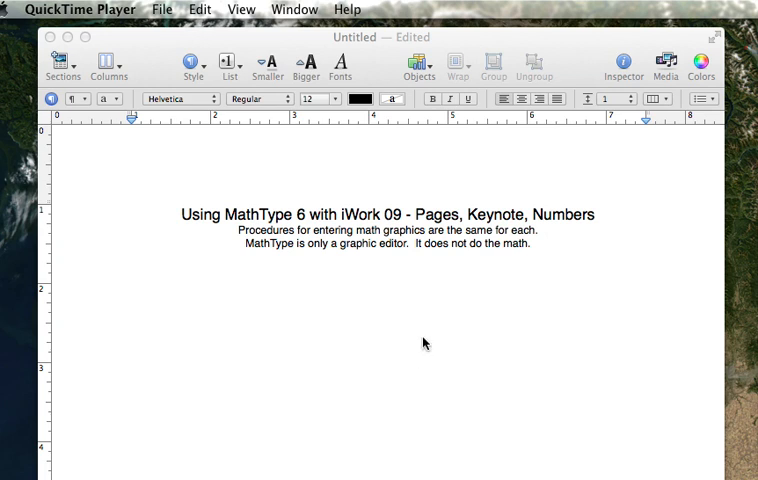
mouse_move(354, 327)
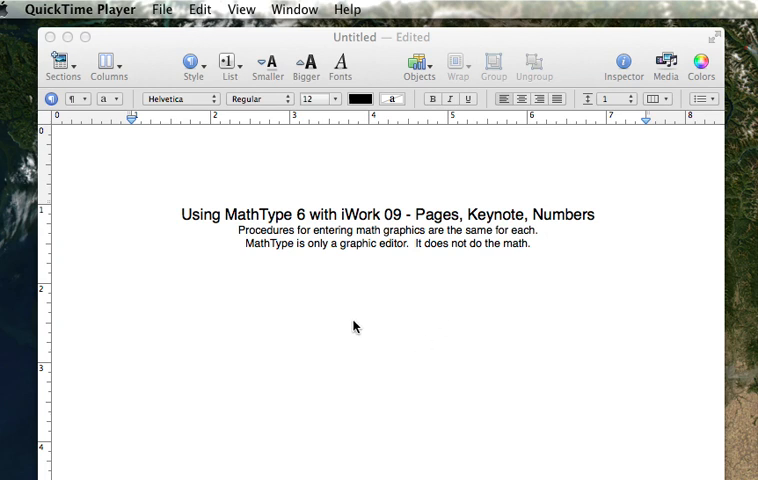
mouse_move(348, 328)
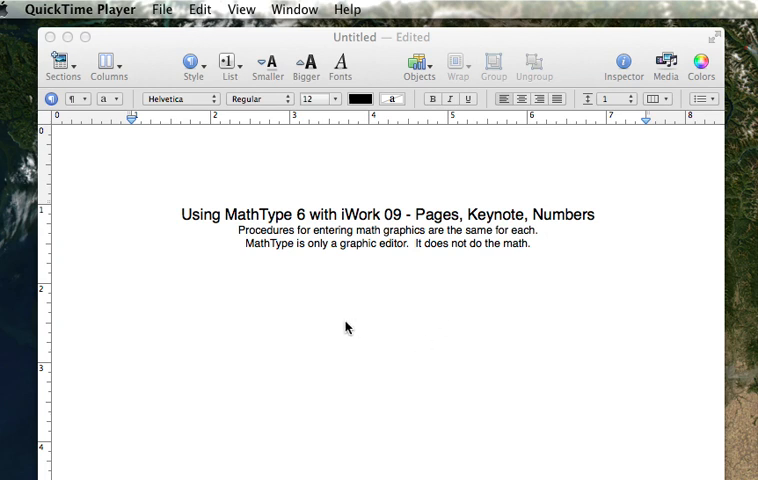
mouse_move(338, 330)
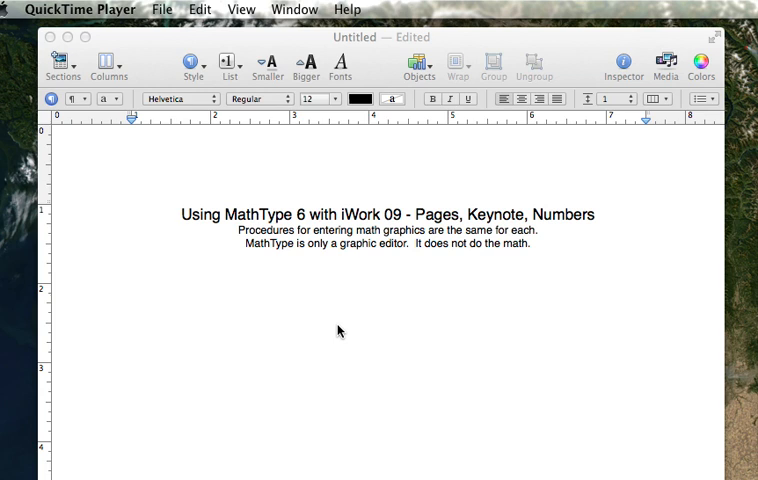
mouse_move(346, 322)
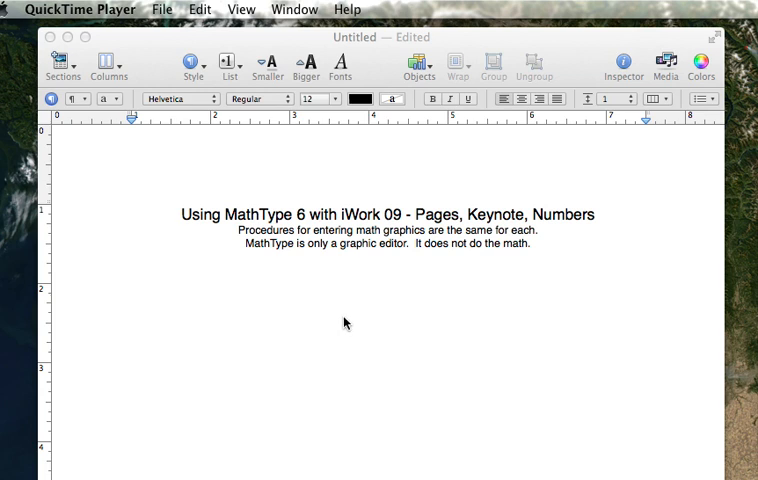
mouse_move(314, 325)
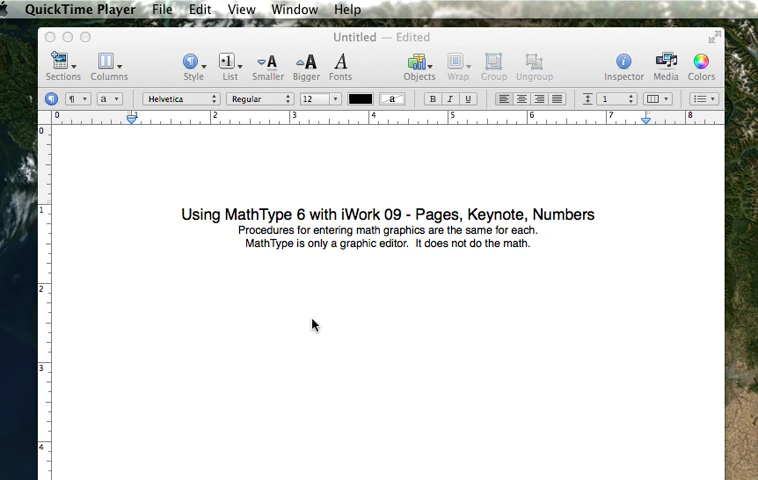
mouse_move(284, 323)
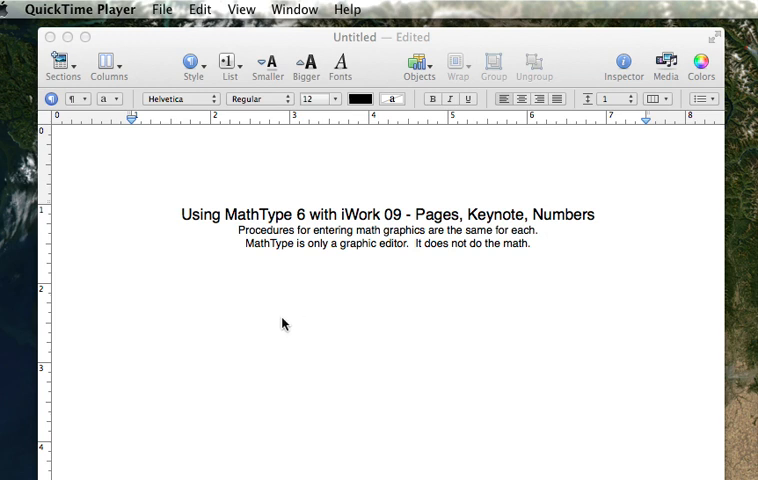
mouse_move(391, 304)
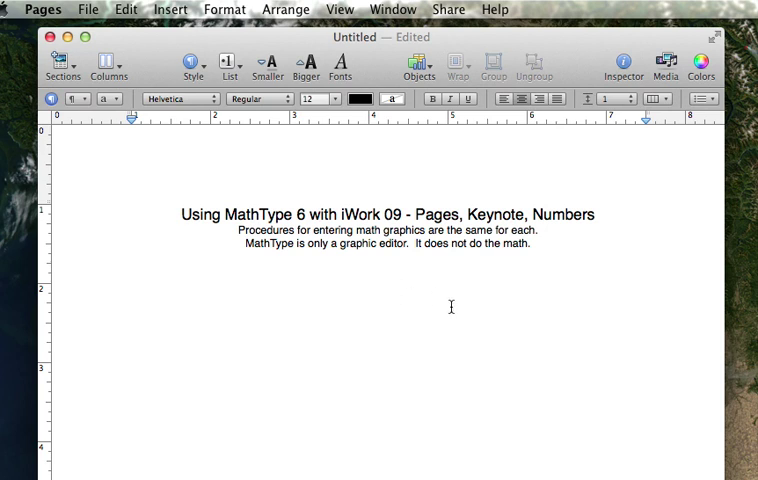
Step: Place the insertion point on an empty line below the introductory text
left_click(379, 290)
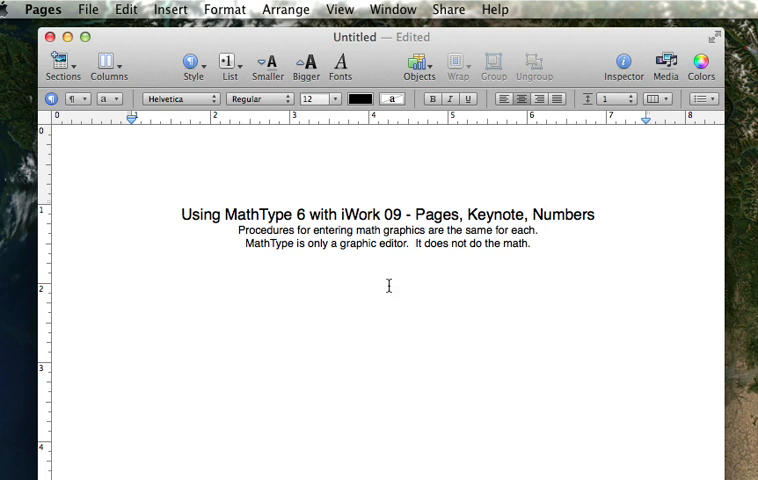
mouse_move(490, 200)
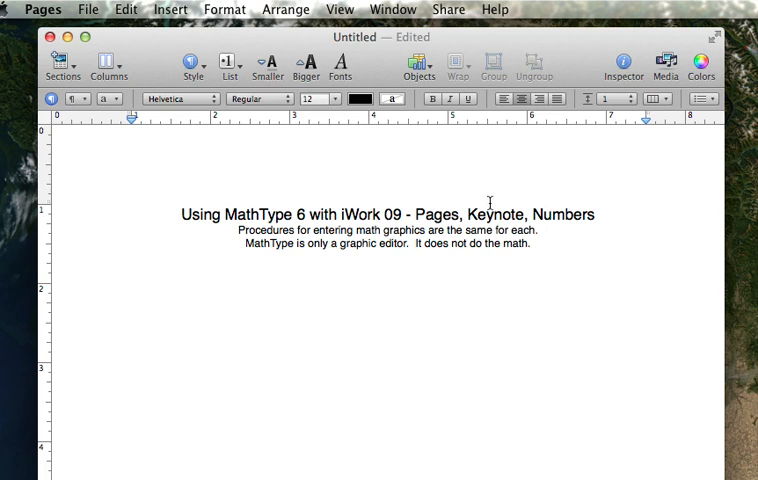
mouse_move(522, 117)
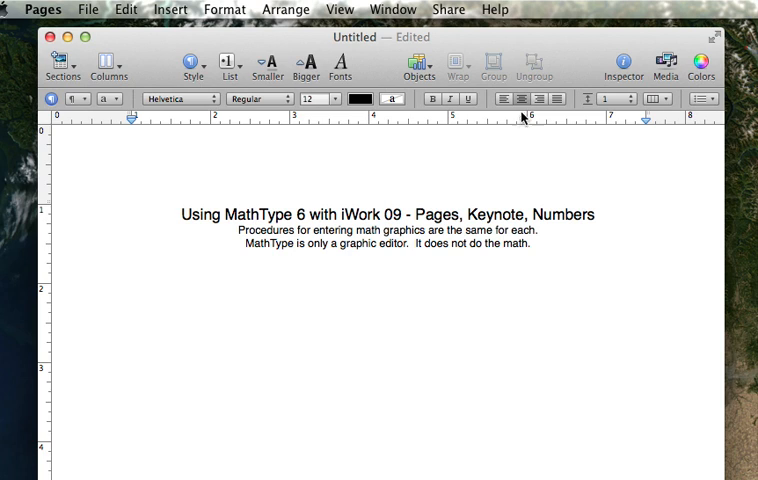
mouse_move(520, 99)
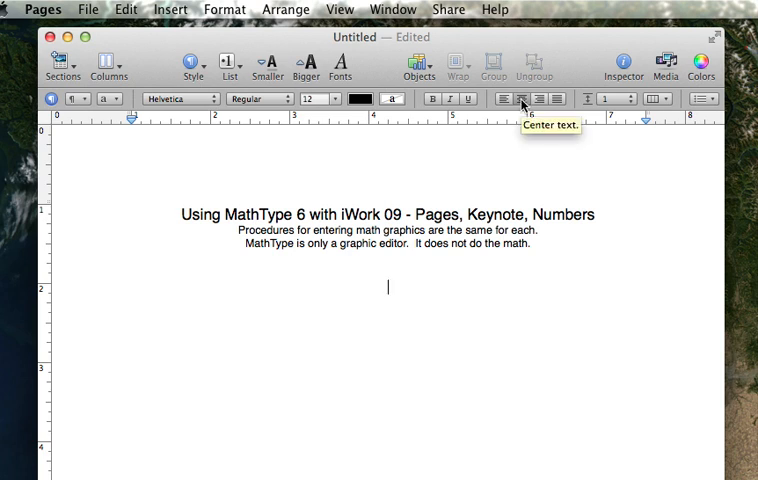
mouse_move(435, 116)
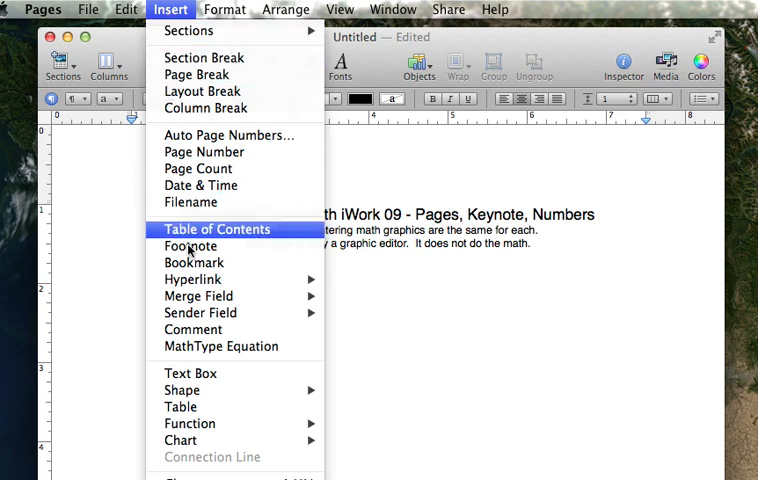
Step: Type 0 = −3x² − 5x + 2 into a new, repositioned MathType equation window
left_click(221, 346)
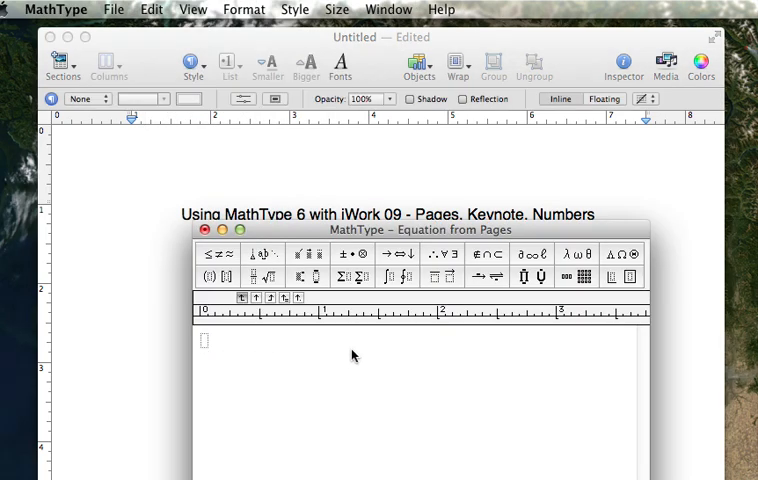
left_click_drag(420, 228, 450, 98)
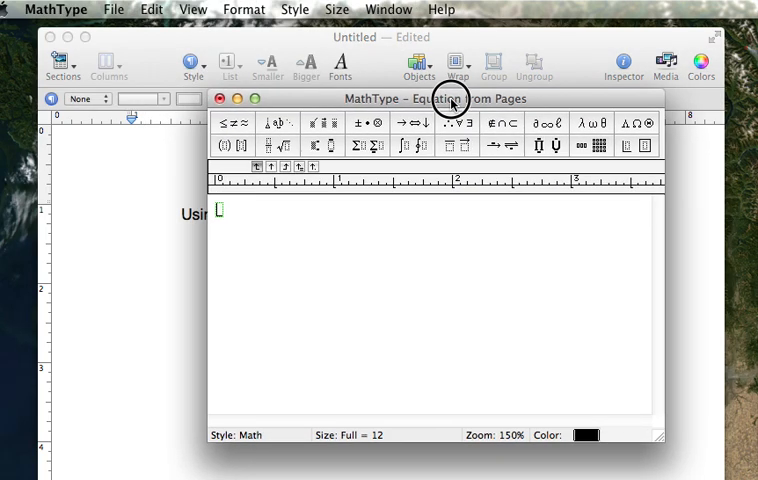
mouse_move(368, 206)
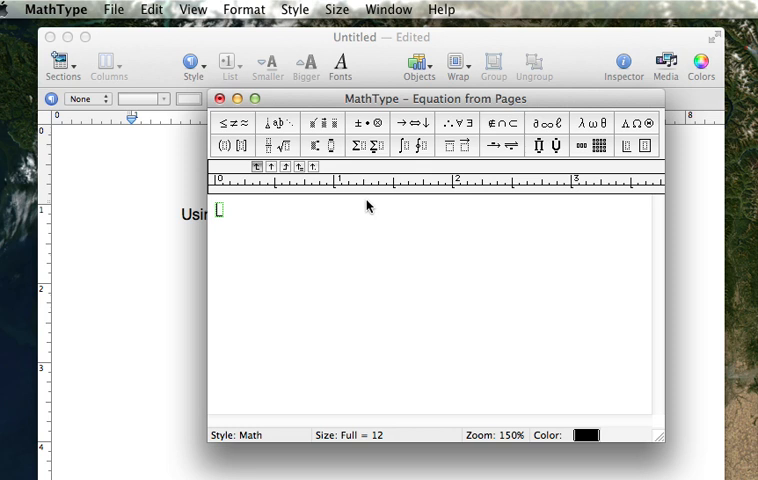
type("0")
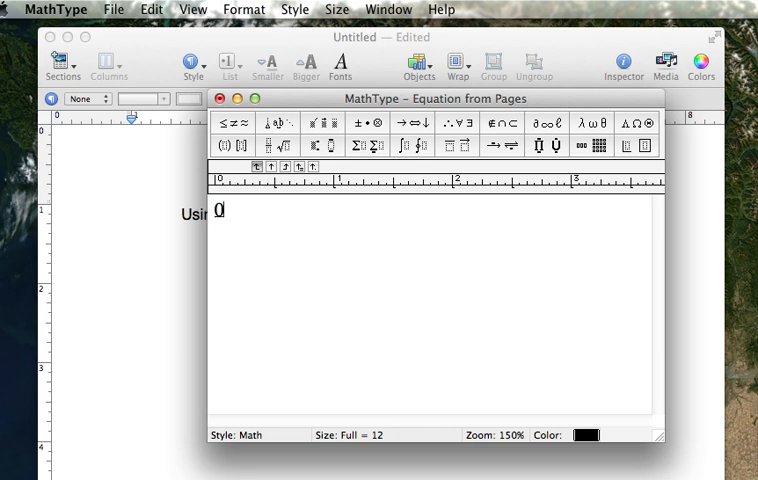
type("= −3")
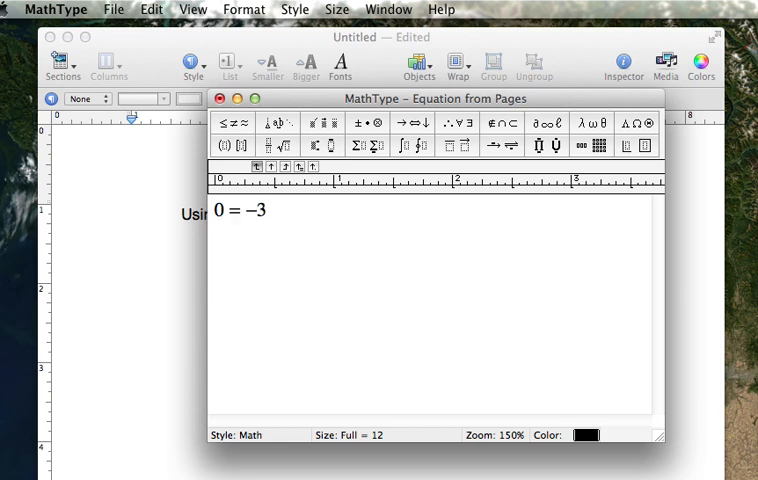
type("x")
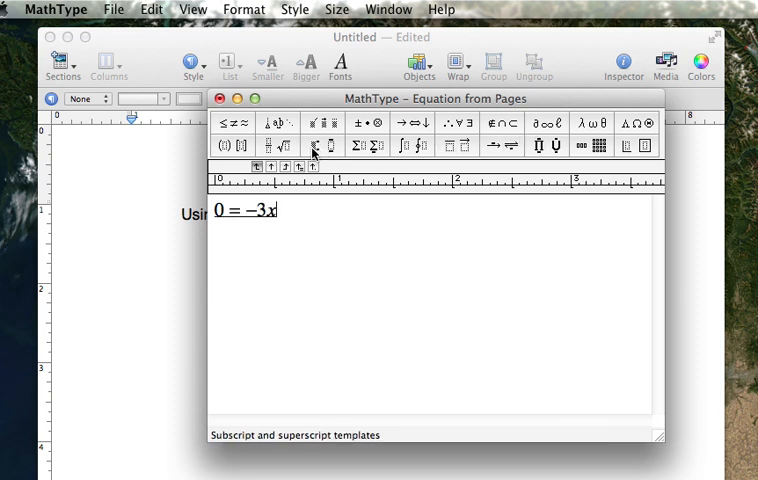
left_click(314, 146)
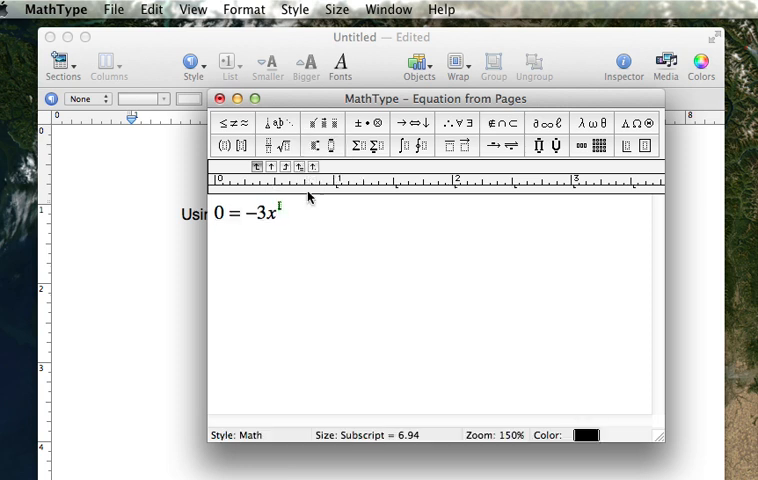
type("2 − 5x +")
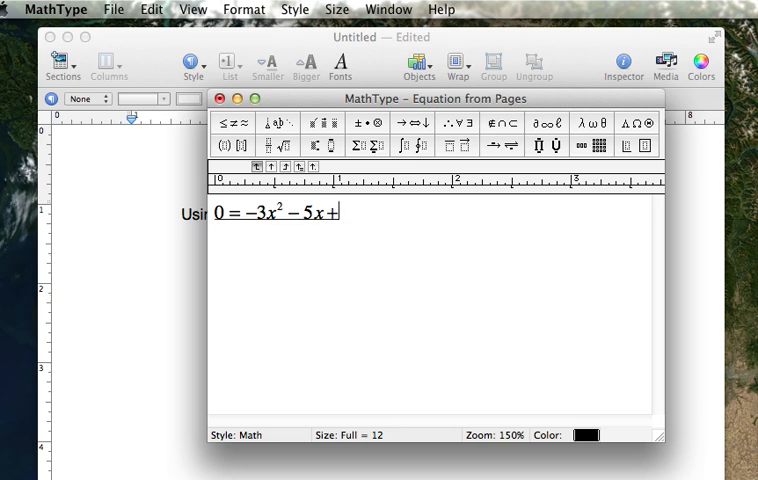
type("2")
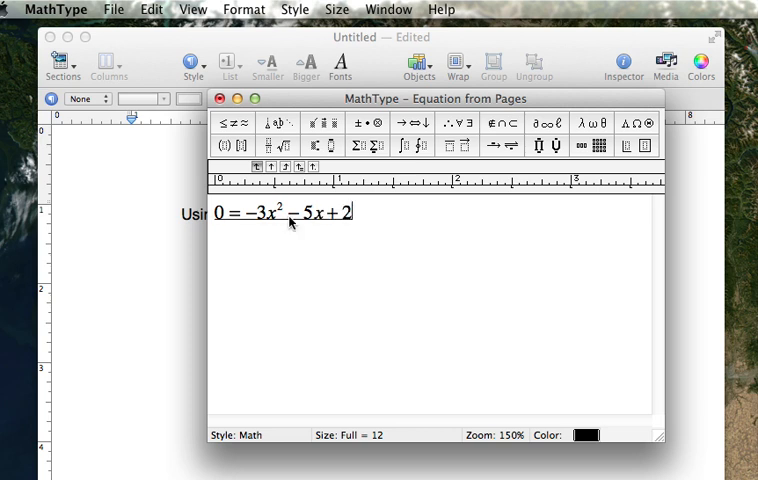
mouse_move(219, 98)
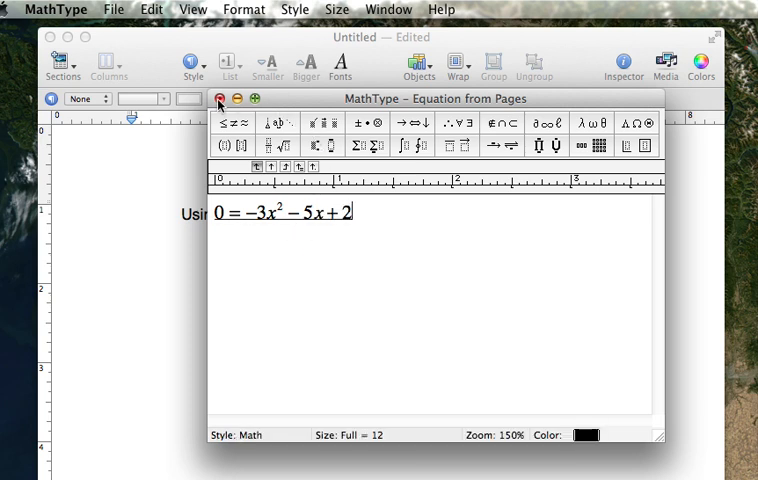
Step: Insert the quadratic equation into Pages below the intro lines and select it
left_click(206, 98)
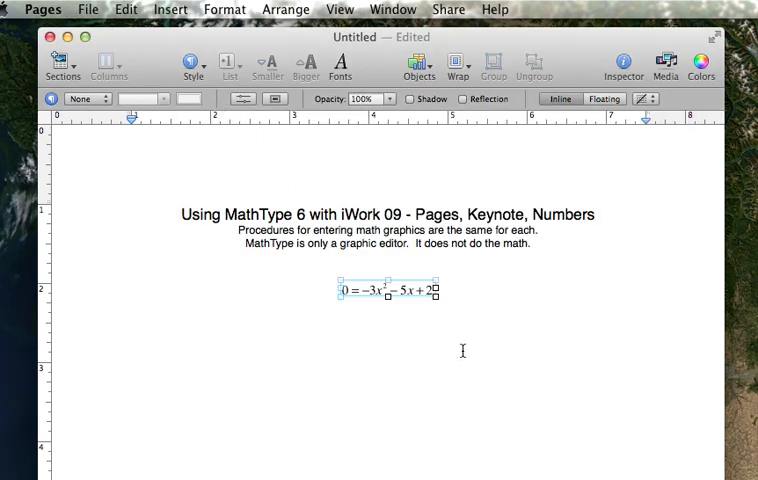
mouse_move(438, 302)
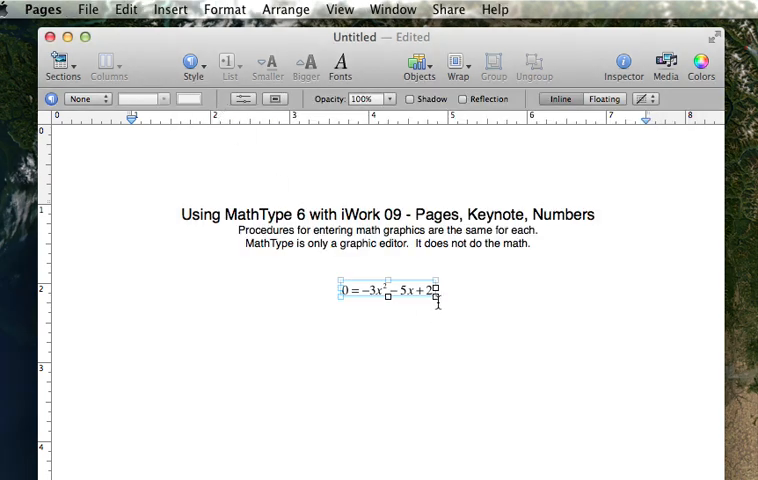
mouse_move(435, 297)
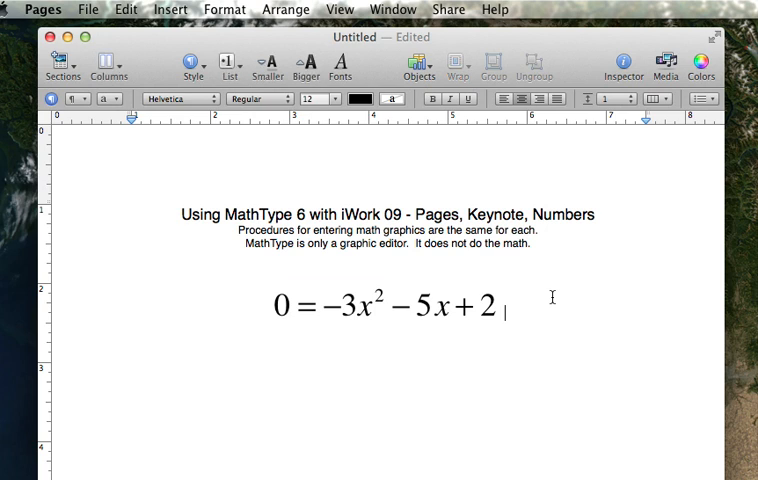
mouse_move(388, 312)
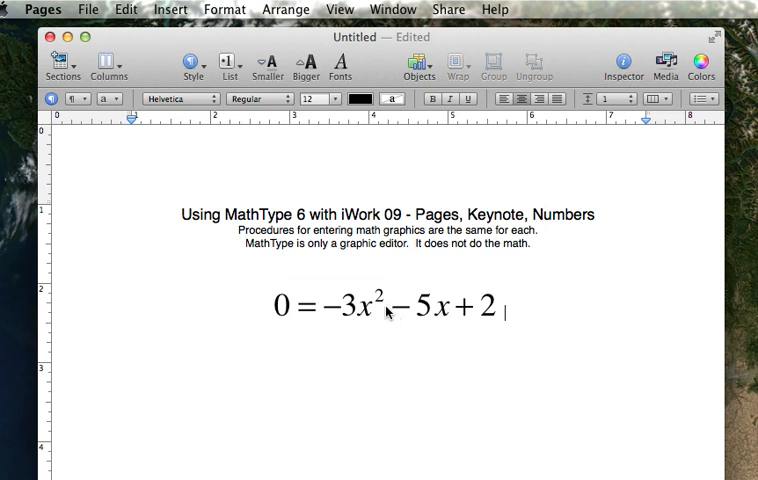
left_click(385, 307)
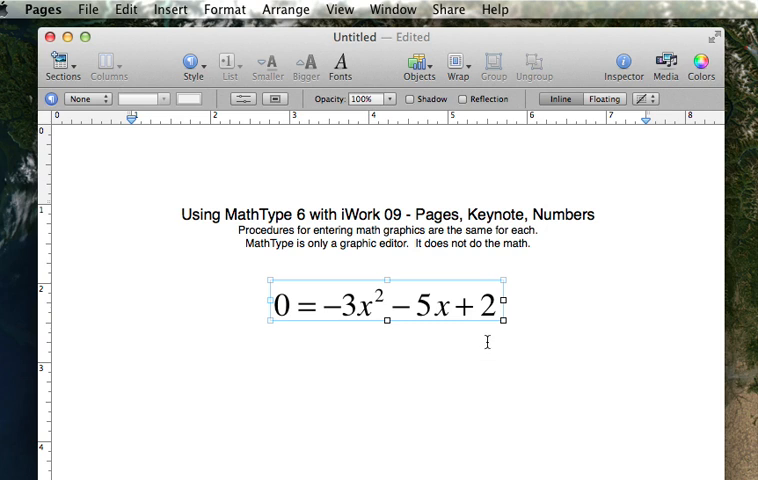
mouse_move(498, 334)
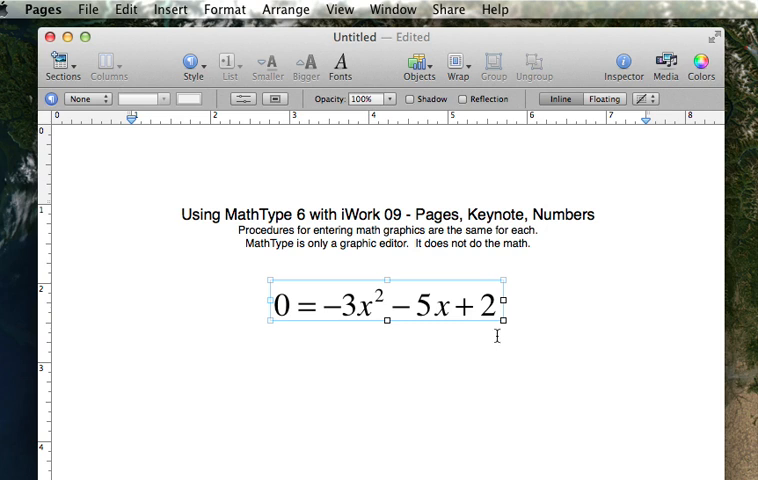
mouse_move(360, 315)
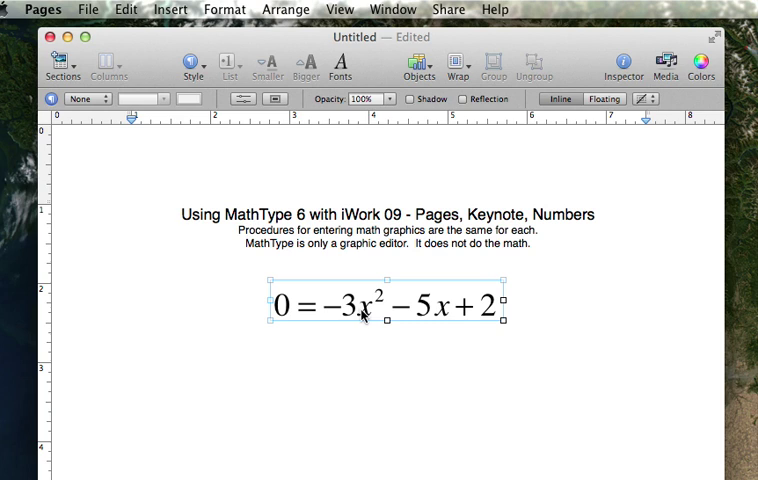
mouse_move(371, 351)
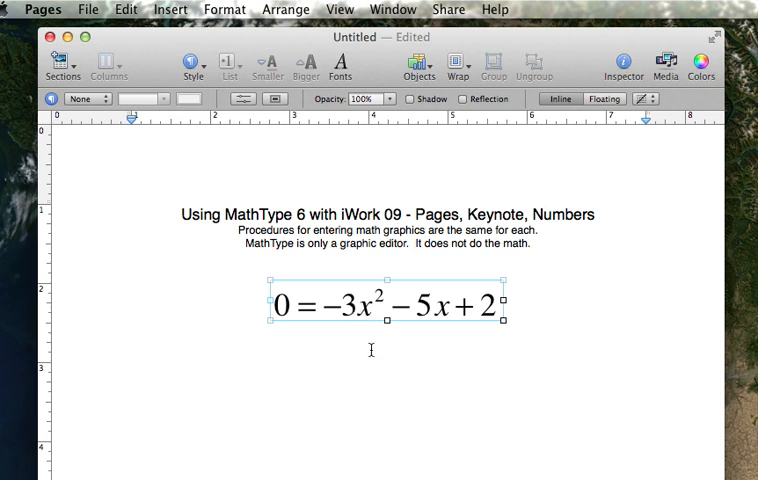
mouse_move(166, 65)
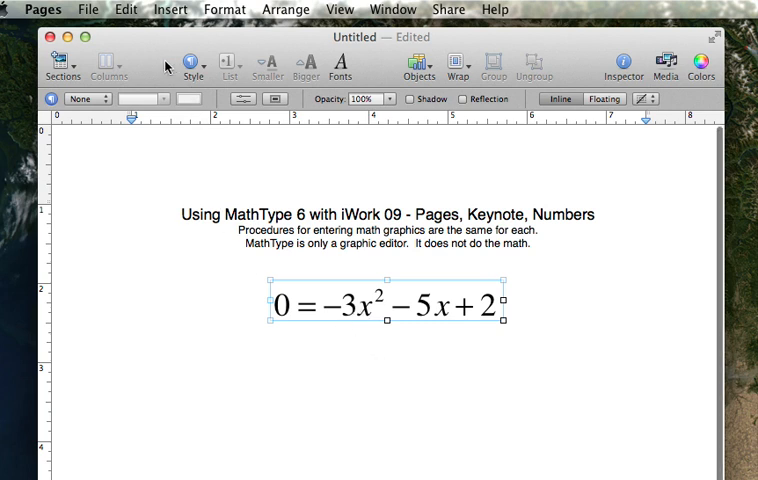
Step: Copy and paste the equation onto a new line, then open the copy in MathType
left_click(125, 9)
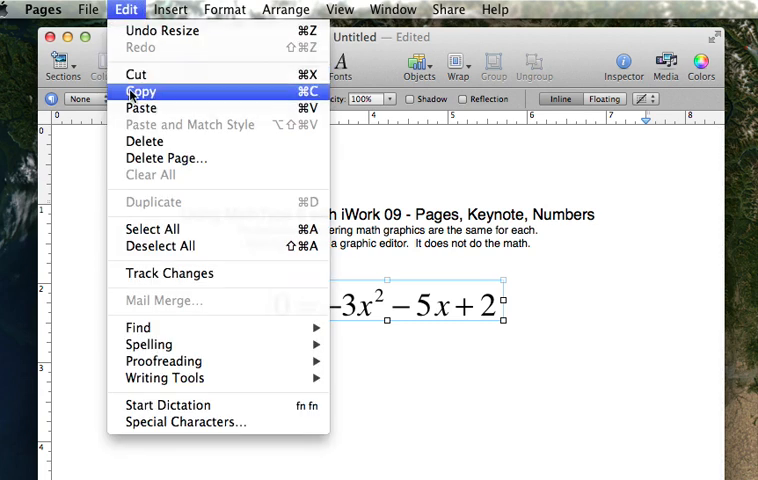
left_click(141, 91)
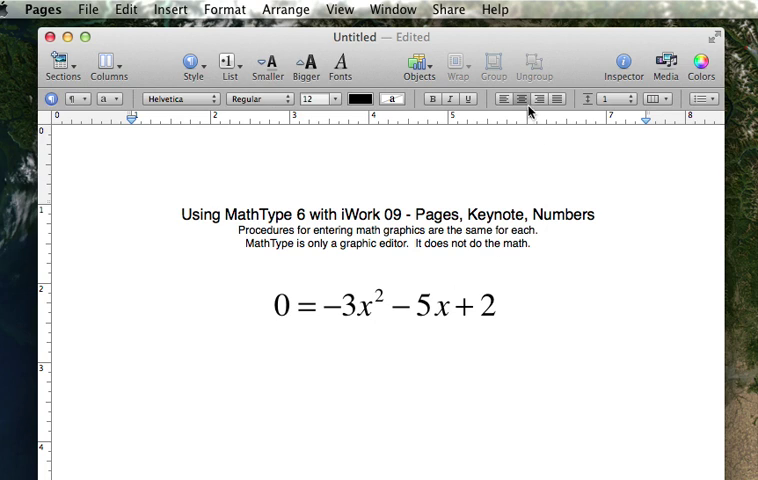
mouse_move(172, 9)
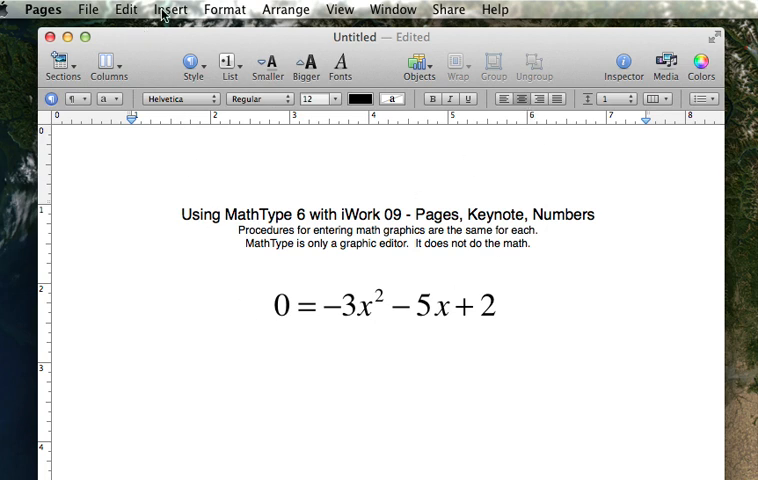
left_click(124, 9)
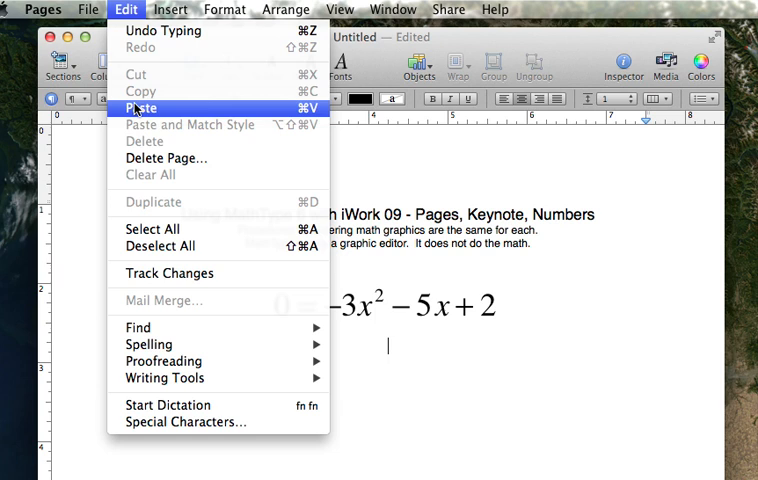
left_click(145, 107)
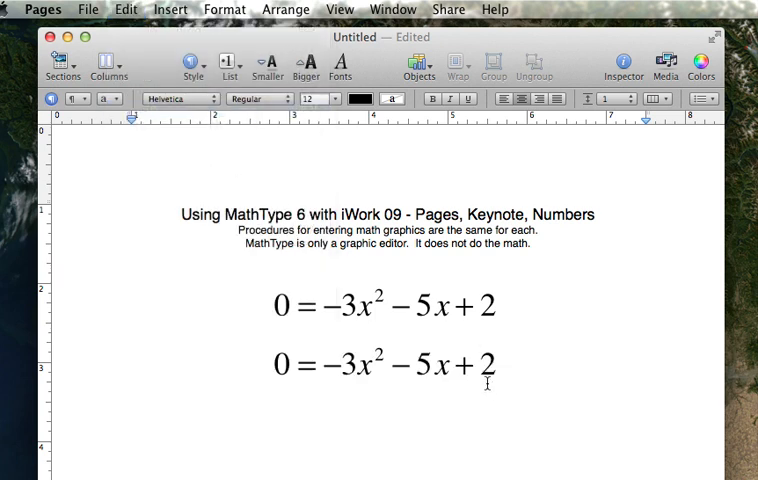
mouse_move(358, 373)
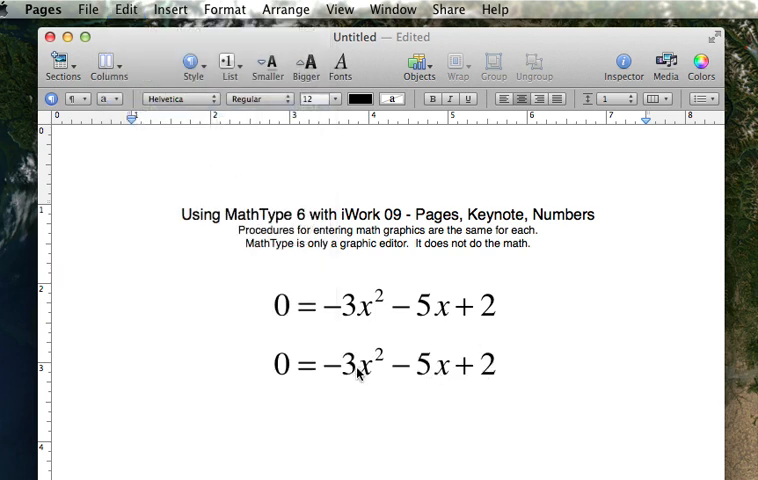
left_click(357, 365)
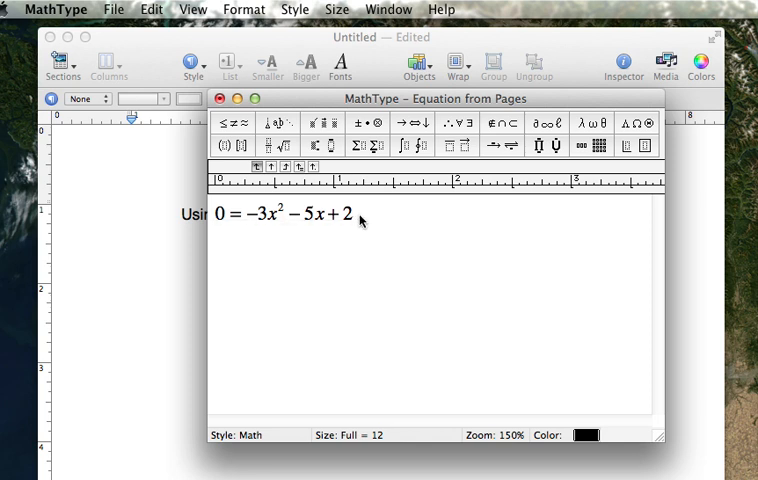
Step: Replace the copied equation with x = and a fraction starting −b ±
double_click(280, 212)
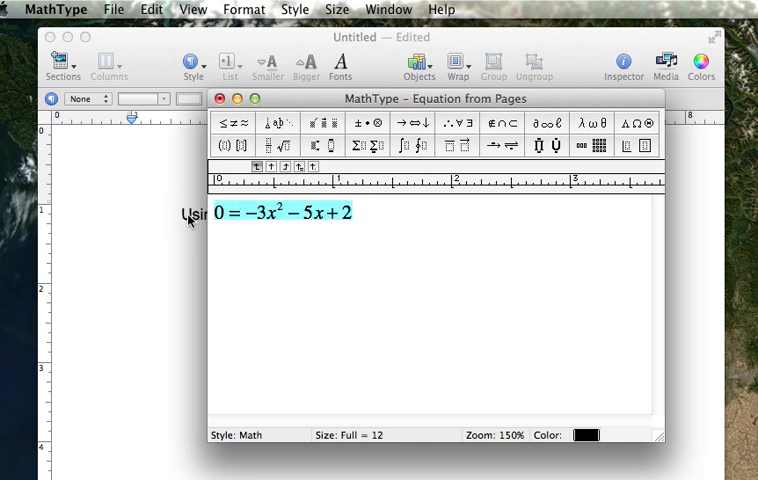
key("Delete")
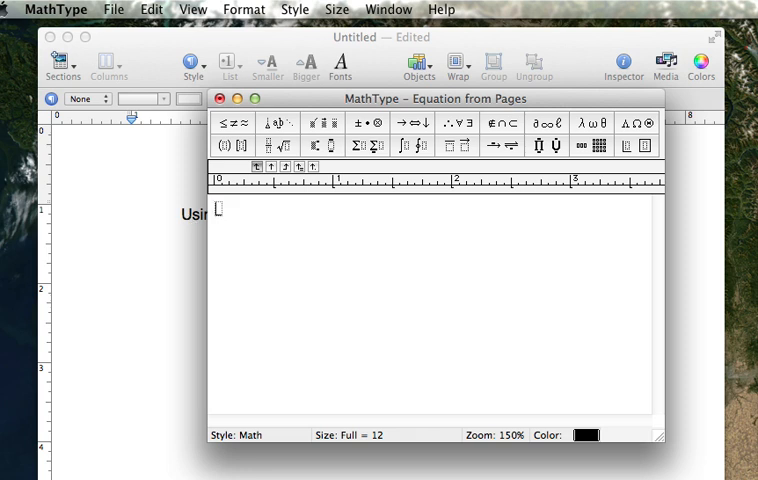
type("x")
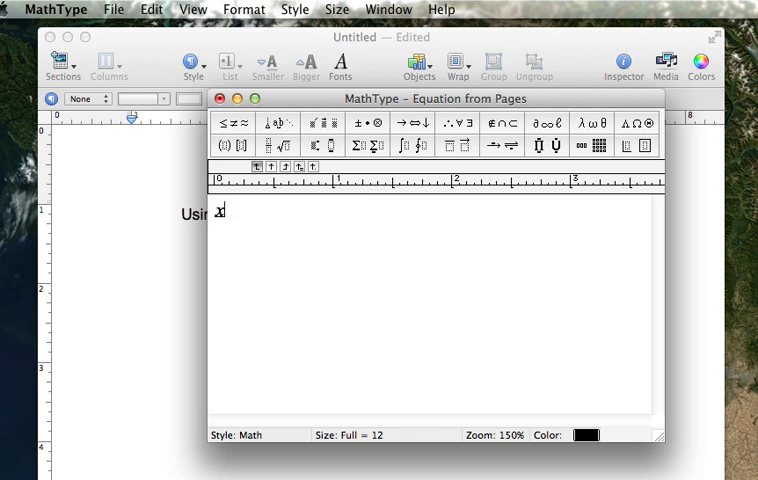
type("=")
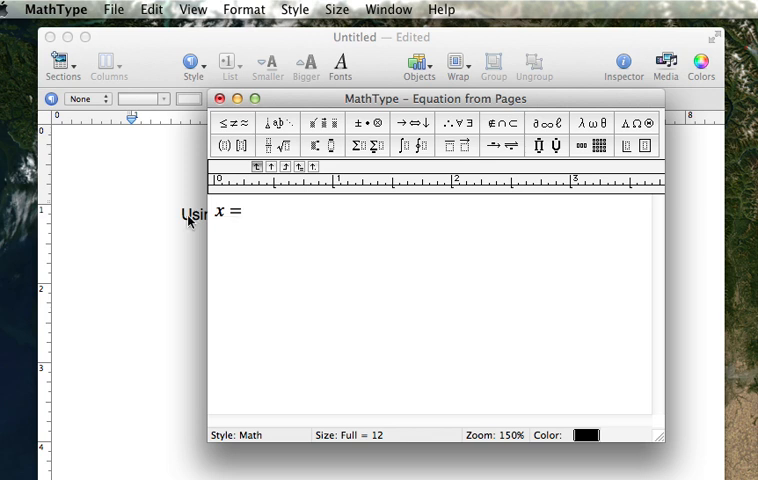
mouse_move(252, 183)
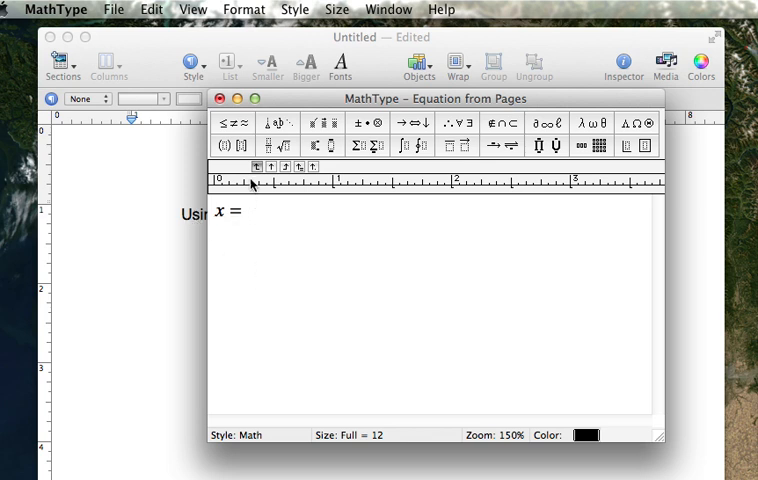
left_click(277, 146)
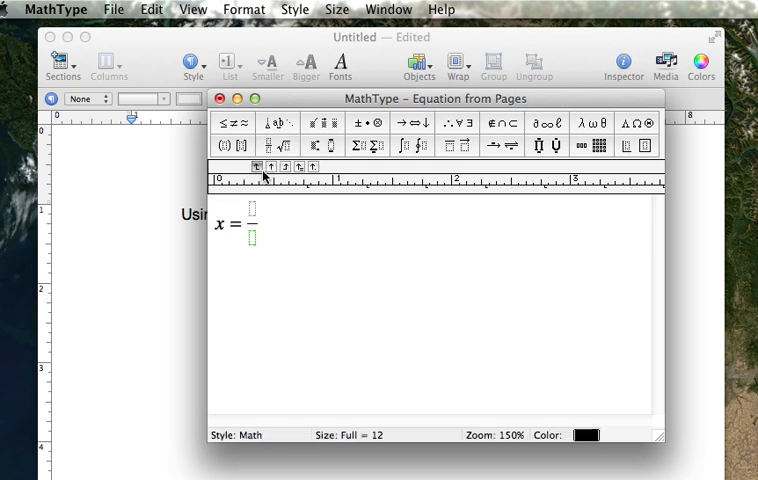
type("-b")
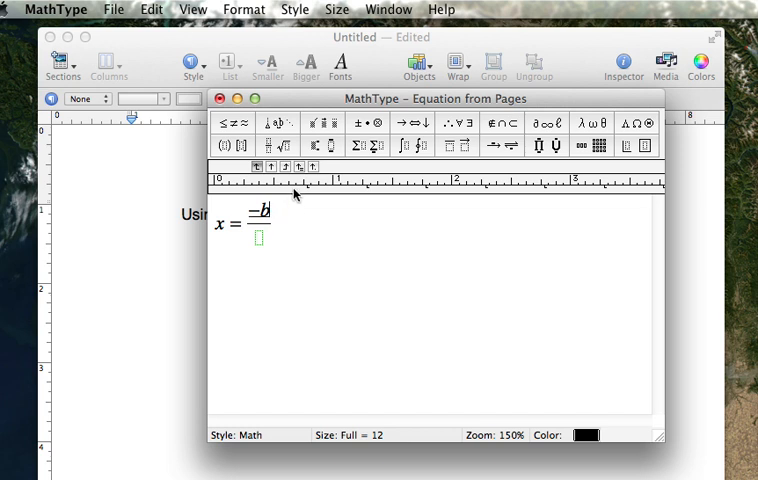
left_click(358, 123)
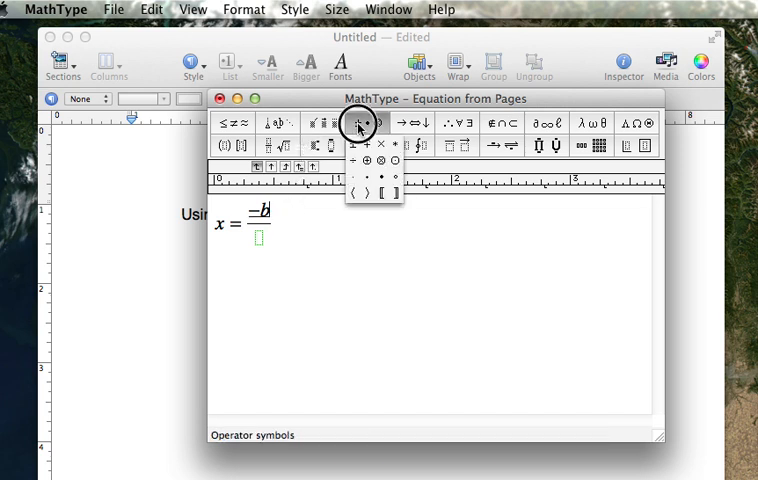
left_click(359, 124)
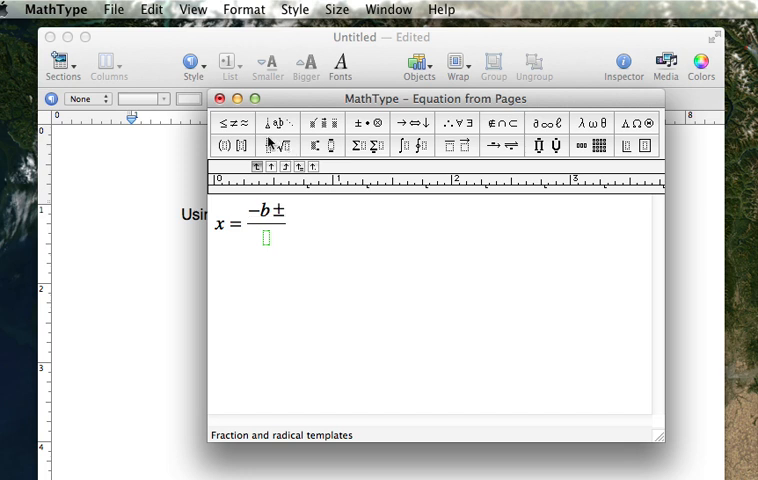
Step: Add the square root √(b² − 4ac) to the numerator
left_click(283, 147)
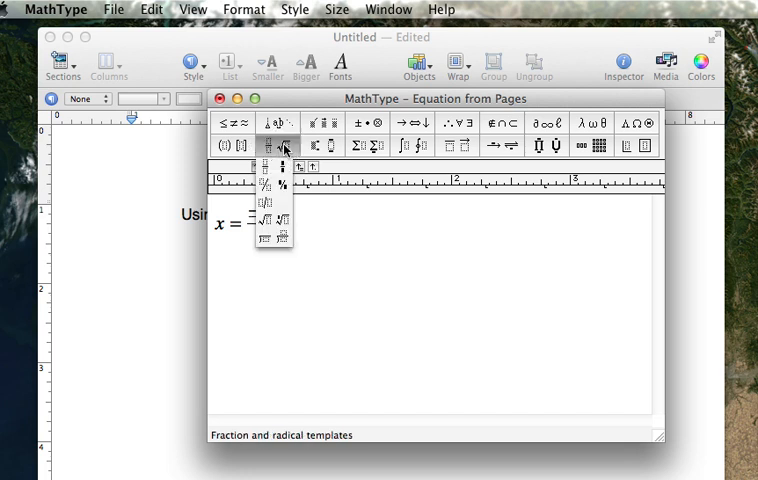
left_click(277, 218)
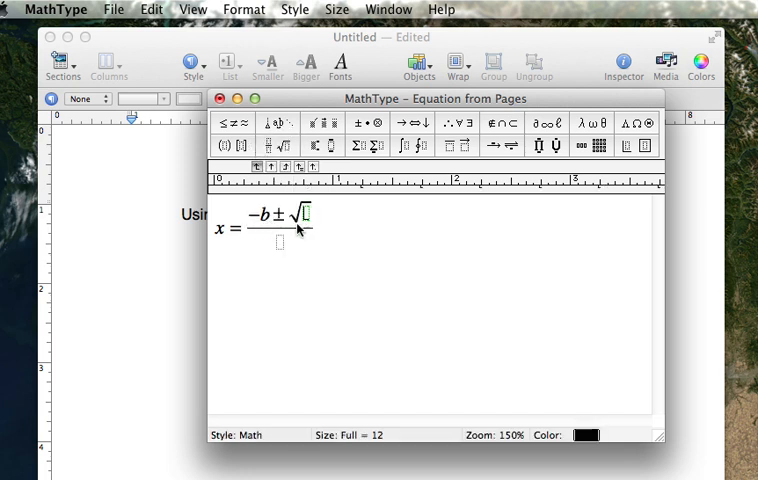
type("b")
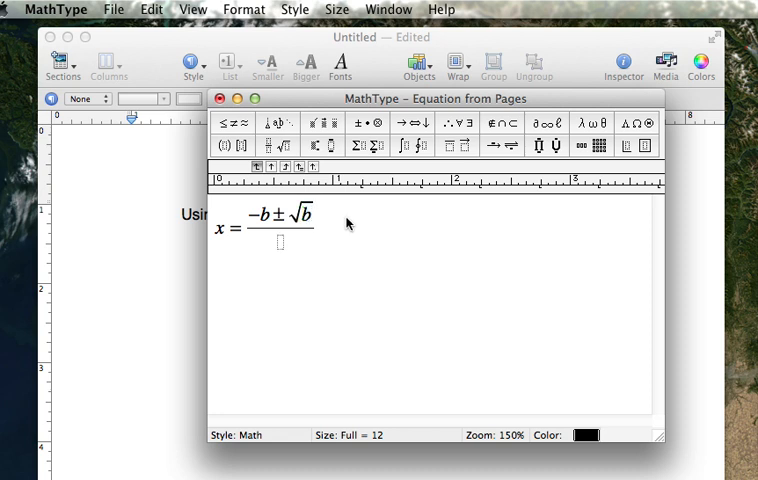
left_click(322, 146)
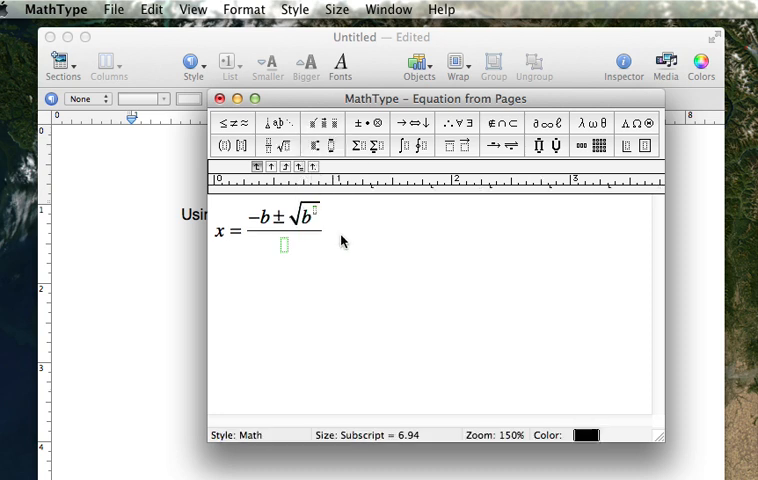
type("2")
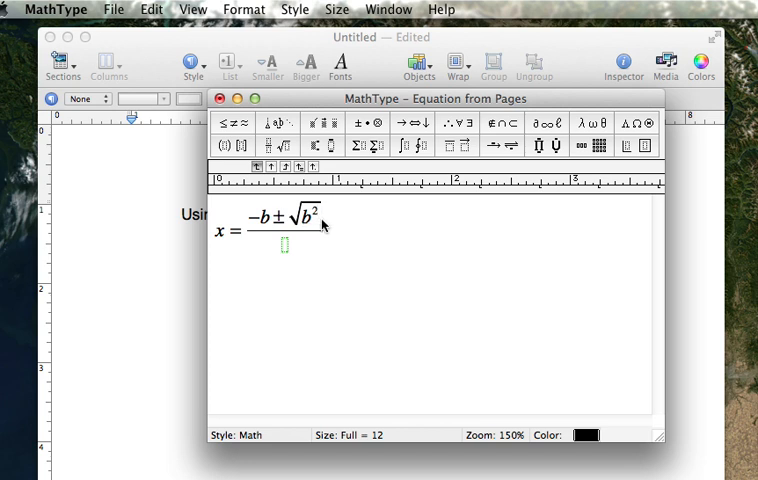
type("-4a")
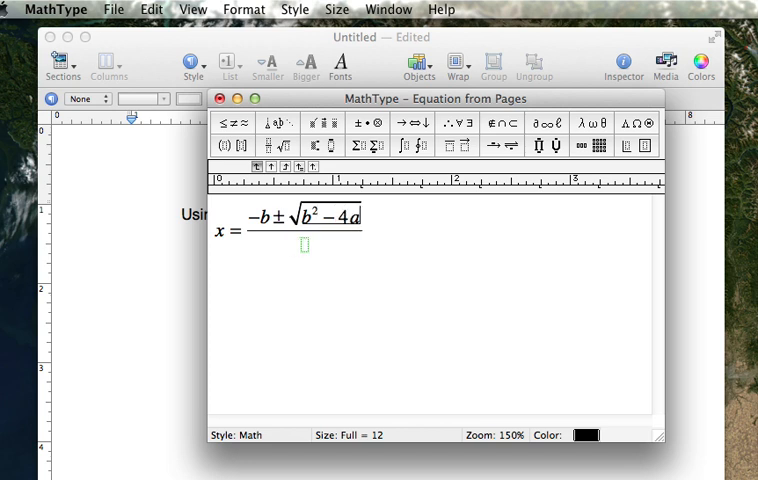
type("c")
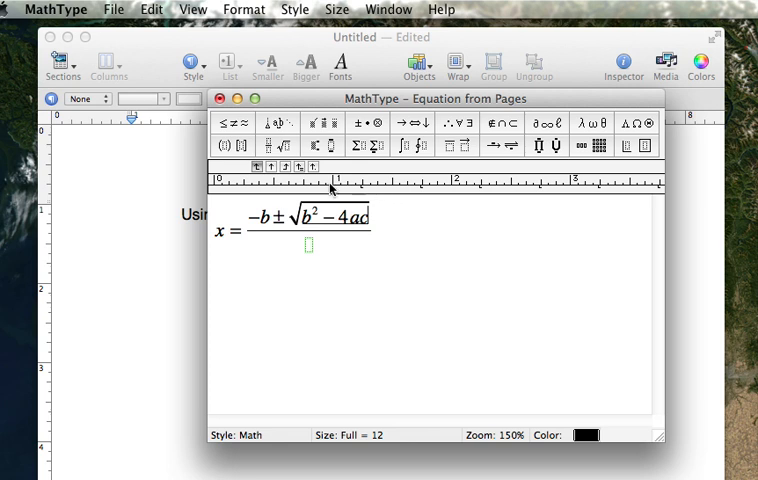
mouse_move(360, 225)
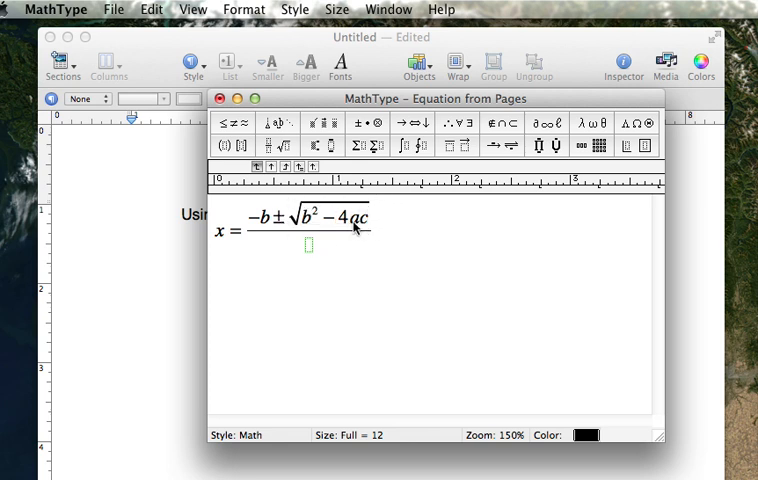
mouse_move(371, 230)
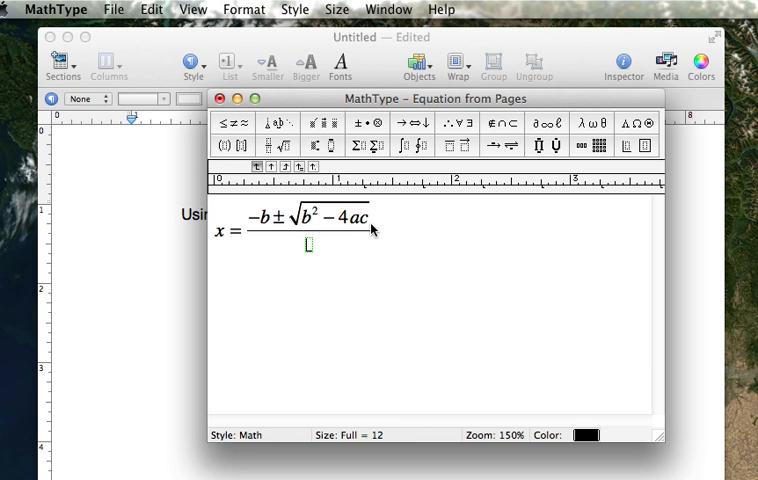
Step: Enter 2a as the denominator and close MathType to update Pages
type("2")
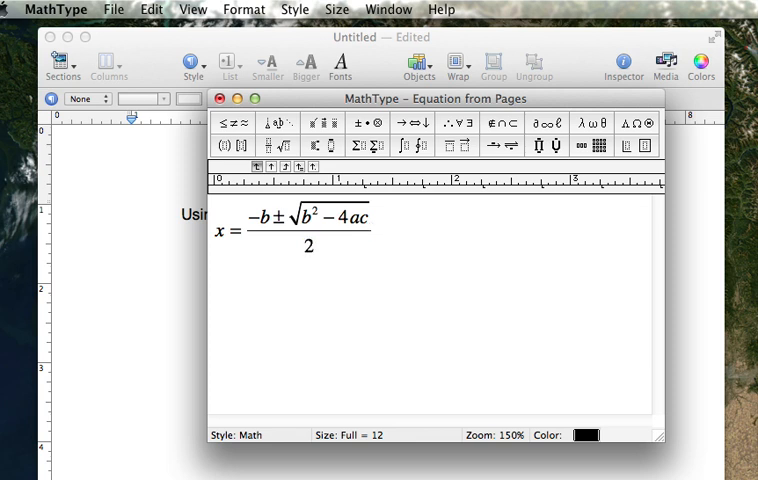
type("a")
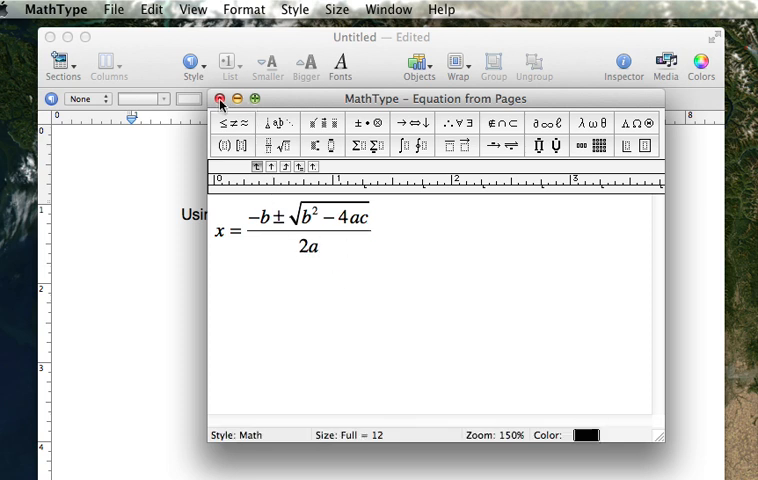
left_click(221, 98)
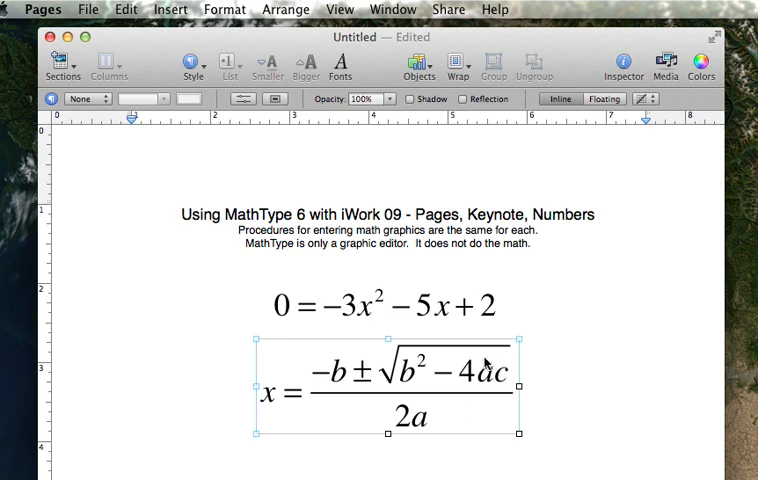
mouse_move(400, 416)
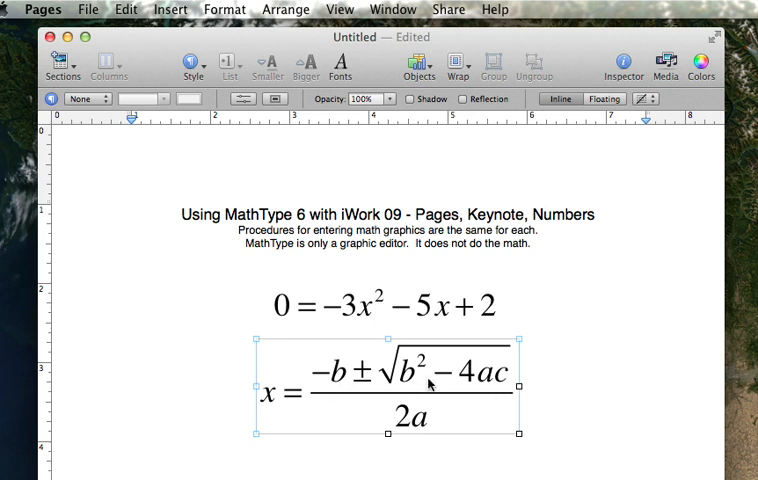
mouse_move(385, 318)
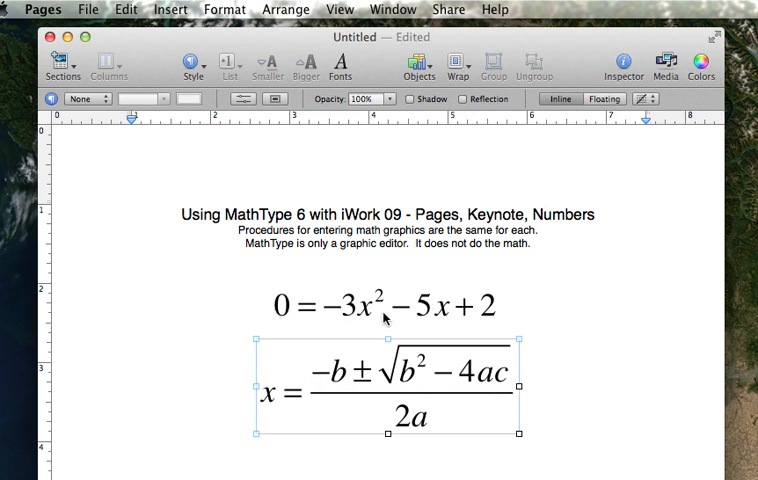
mouse_move(556, 319)
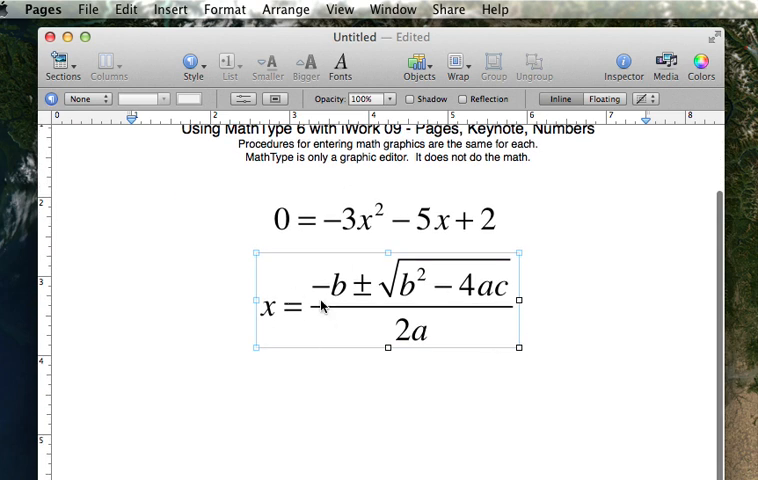
mouse_move(467, 231)
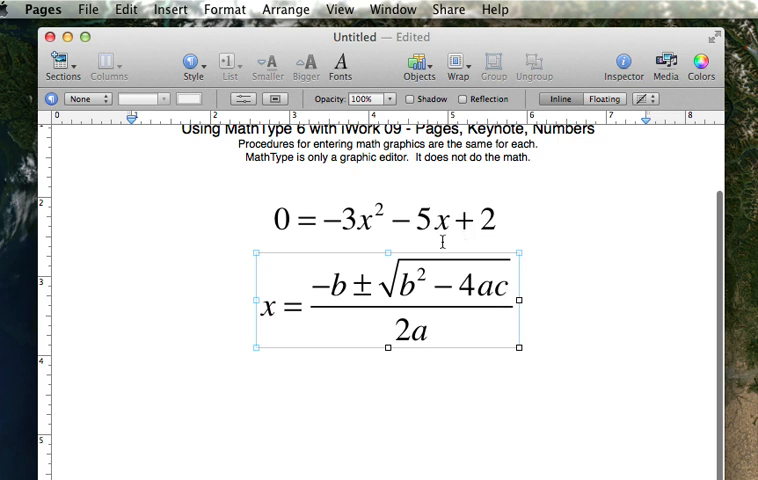
mouse_move(124, 9)
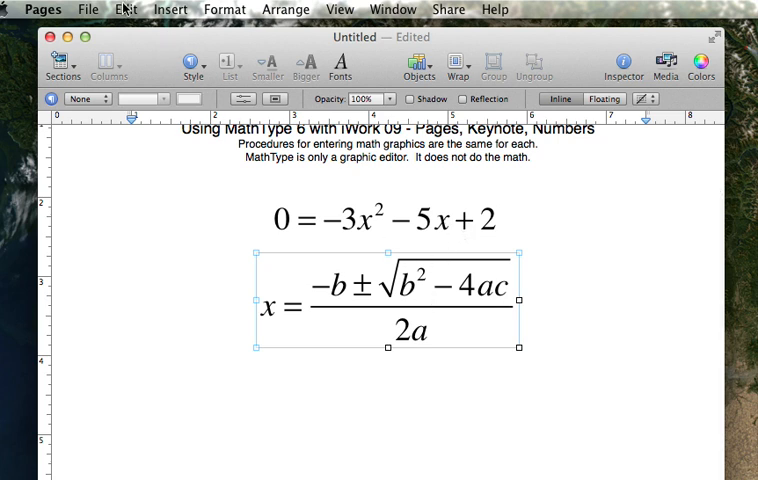
mouse_move(708, 267)
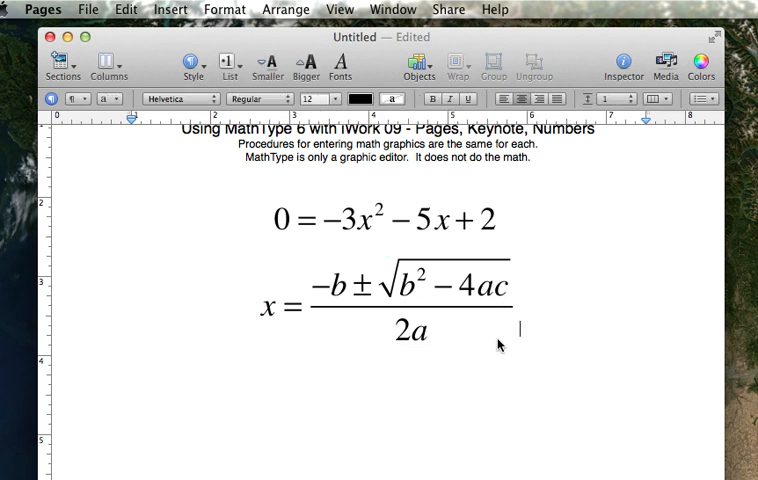
mouse_move(293, 65)
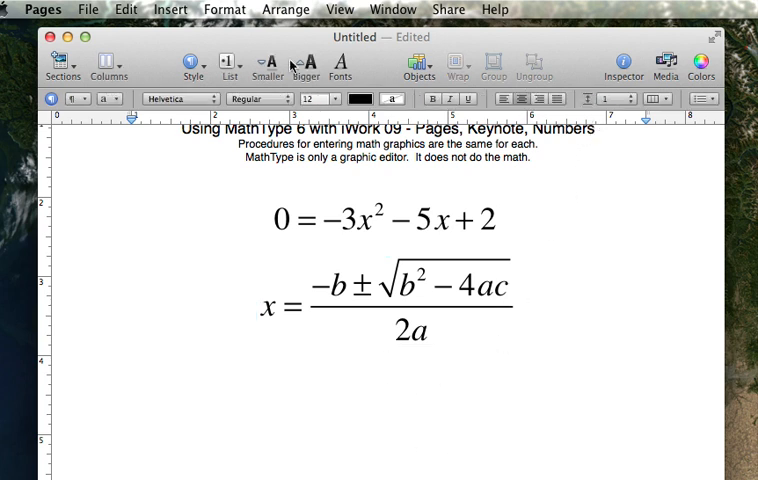
Step: Paste a second copy of the quadratic formula beneath the first
left_click(125, 9)
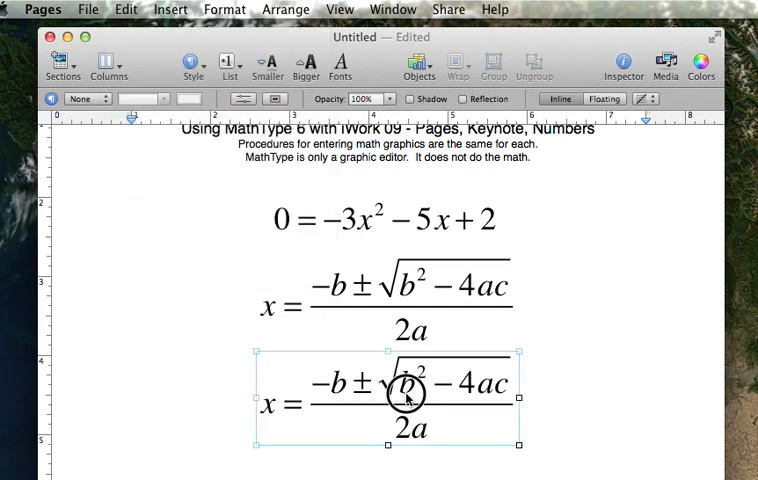
Step: Open the copied formula in MathType and replace b with (−5)
double_click(408, 395)
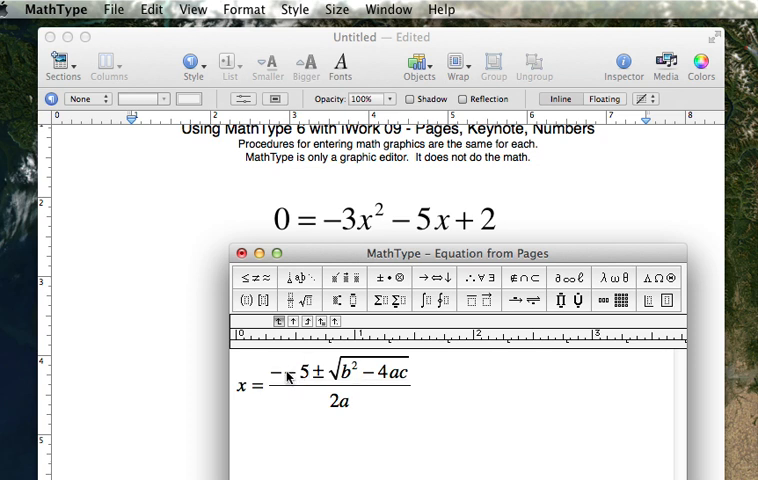
double_click(295, 372)
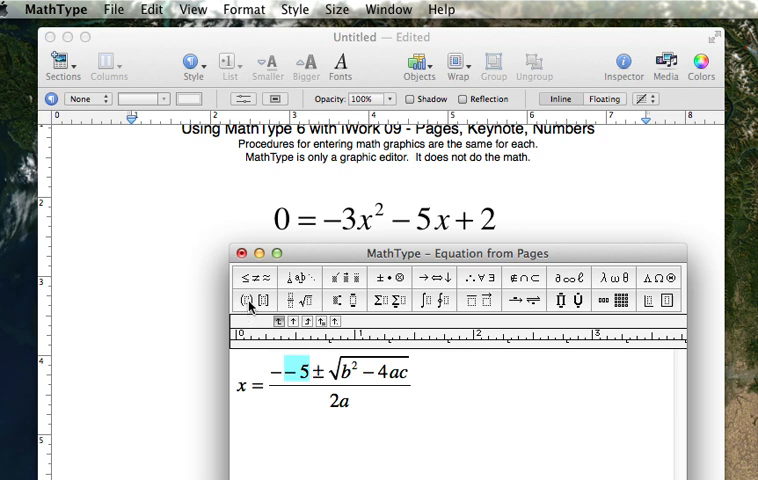
left_click(251, 301)
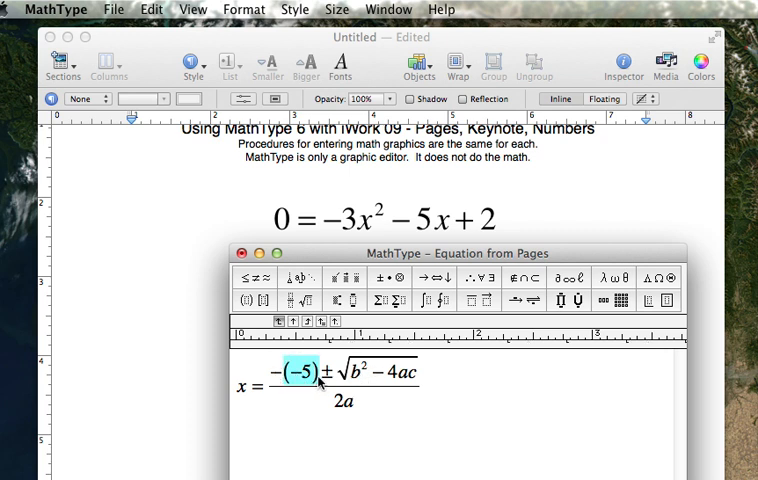
left_click(151, 9)
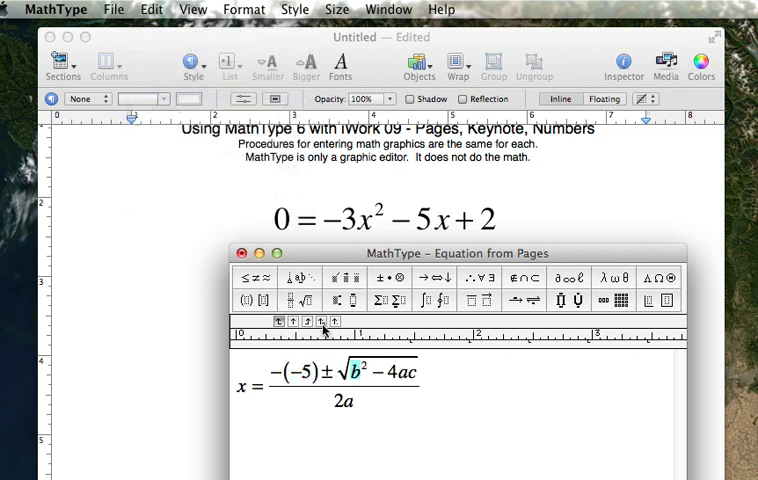
mouse_move(150, 10)
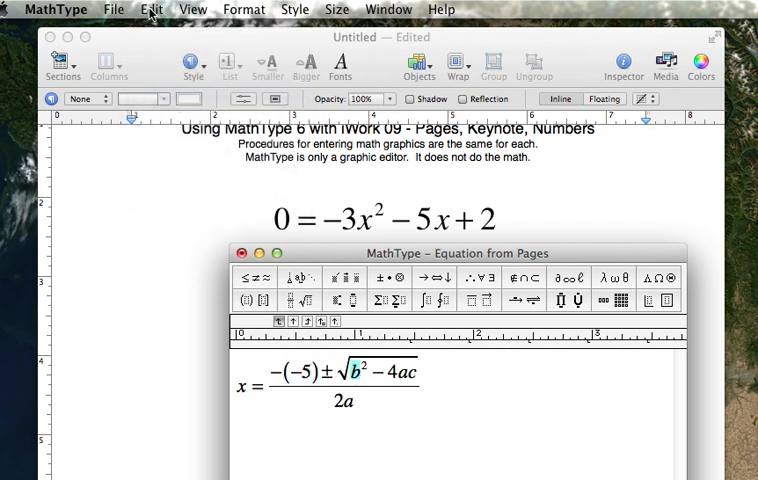
left_click(152, 9)
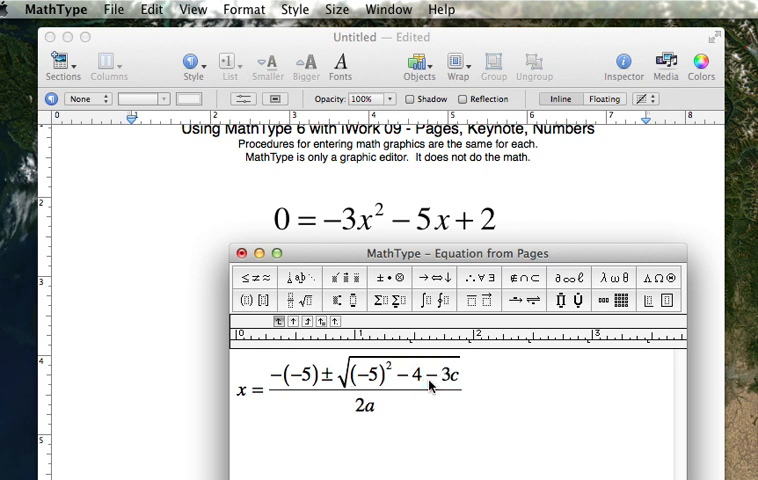
Step: Replace a with (−3) and c with 2, using a multiplication dot
double_click(432, 376)
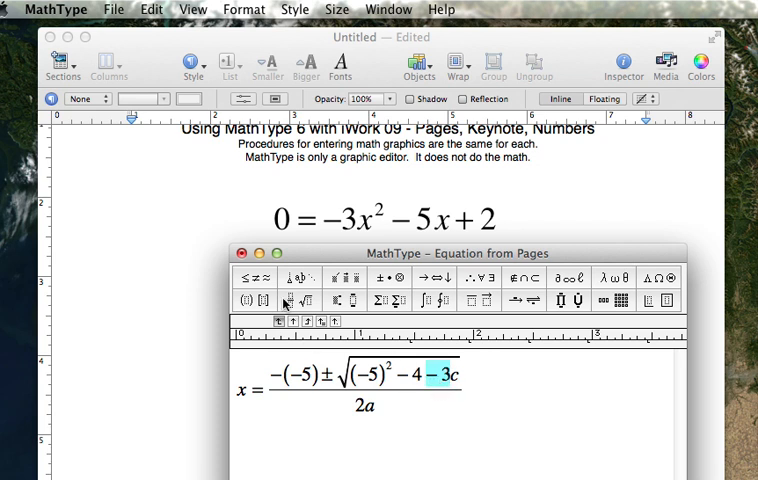
mouse_move(250, 303)
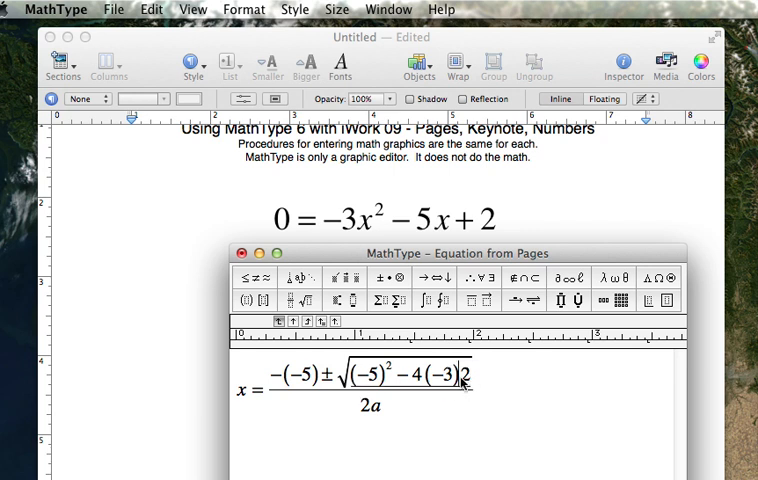
left_click(380, 278)
type("−3")
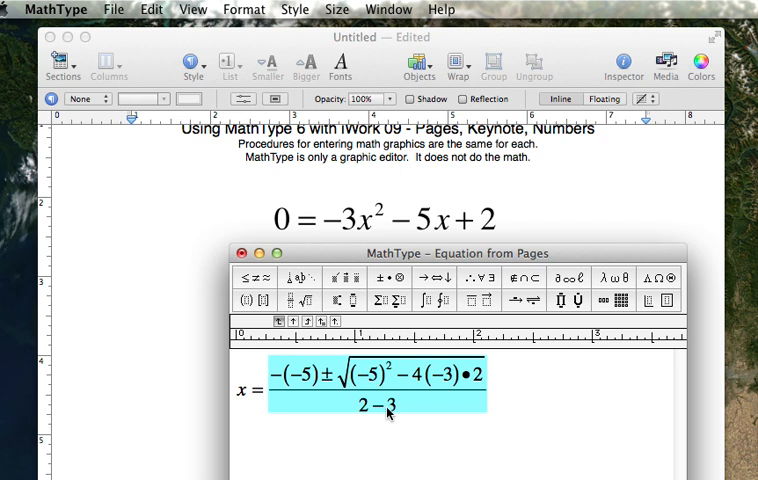
left_click(388, 407)
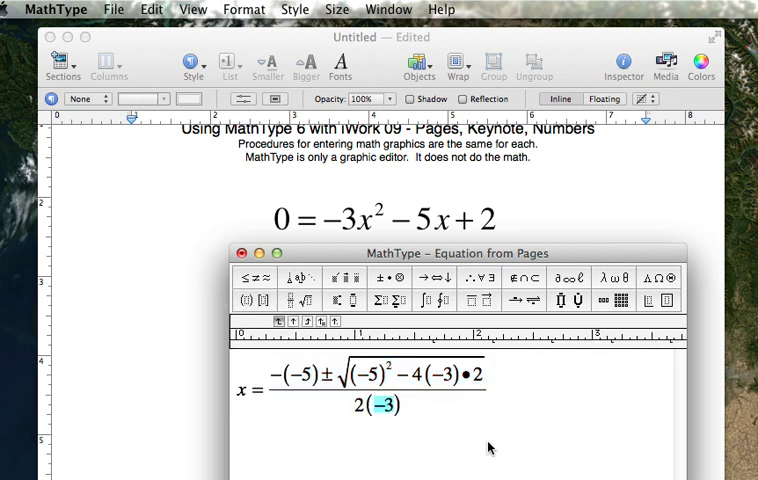
mouse_move(451, 466)
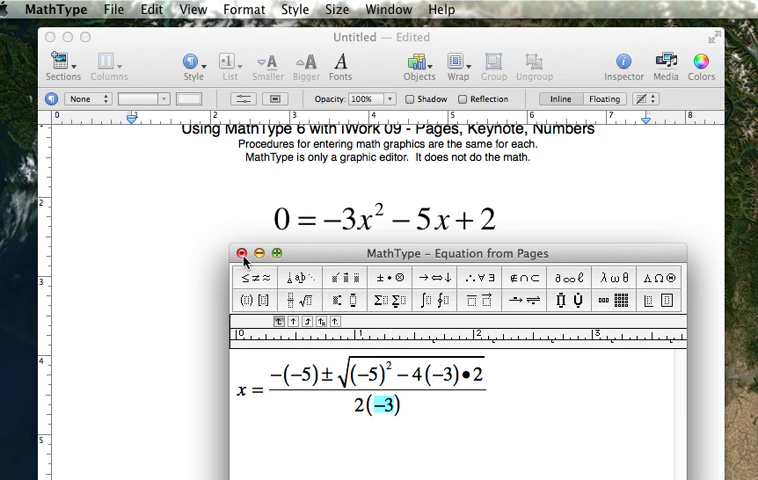
Step: Update Pages with the substituted formula and insert a new blank MathType equation
left_click(243, 252)
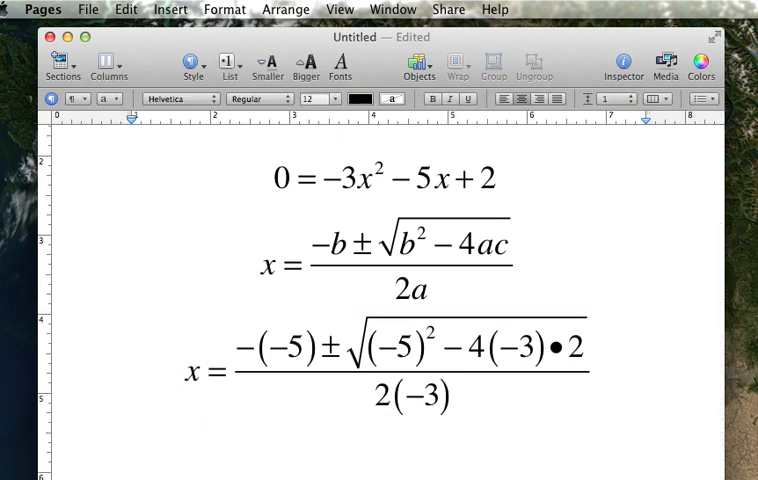
mouse_move(169, 9)
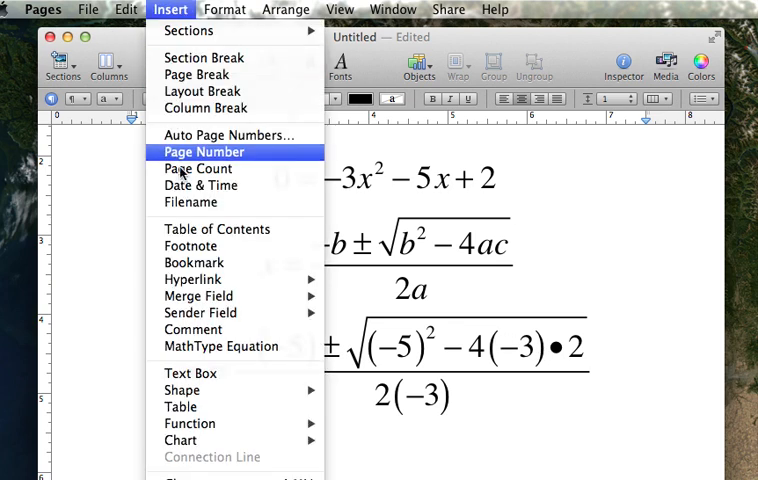
left_click(221, 346)
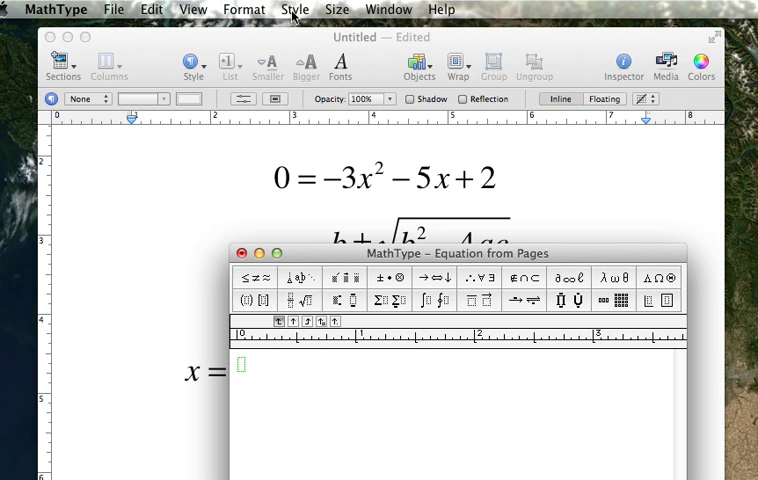
Step: Switch MathType to Text style and type 'Not this'
left_click(294, 9)
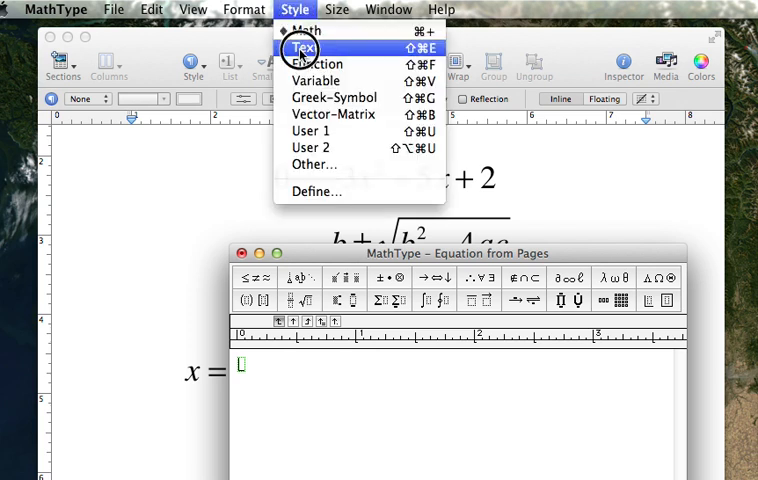
left_click(305, 50)
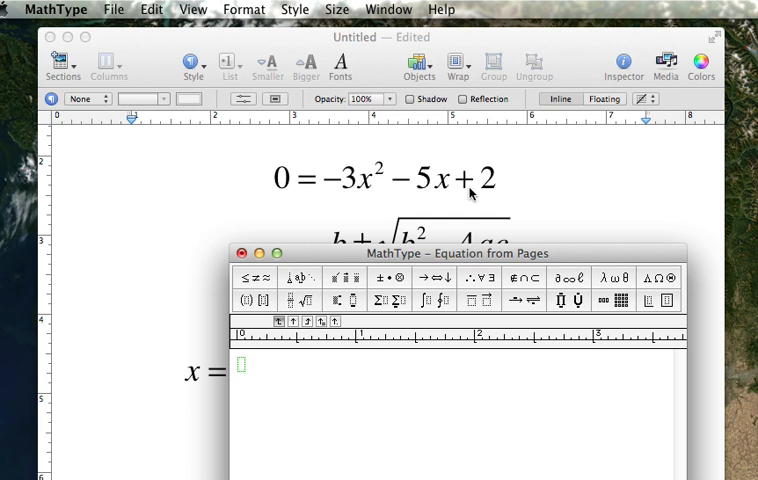
type("Not this")
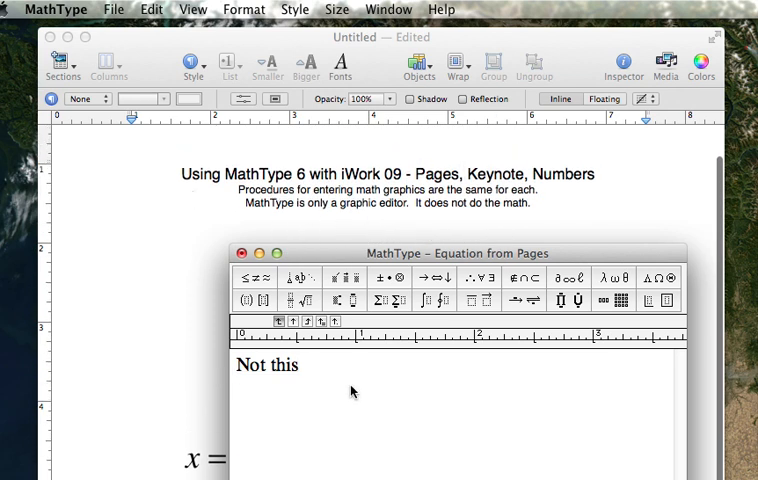
left_click(293, 9)
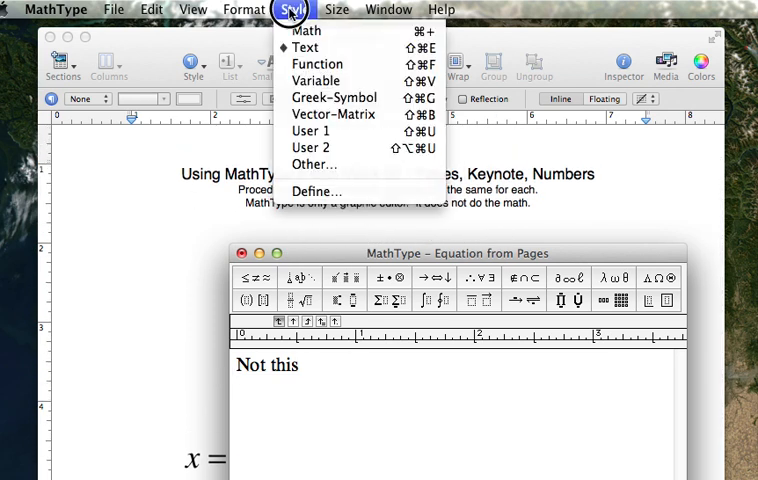
mouse_move(317, 191)
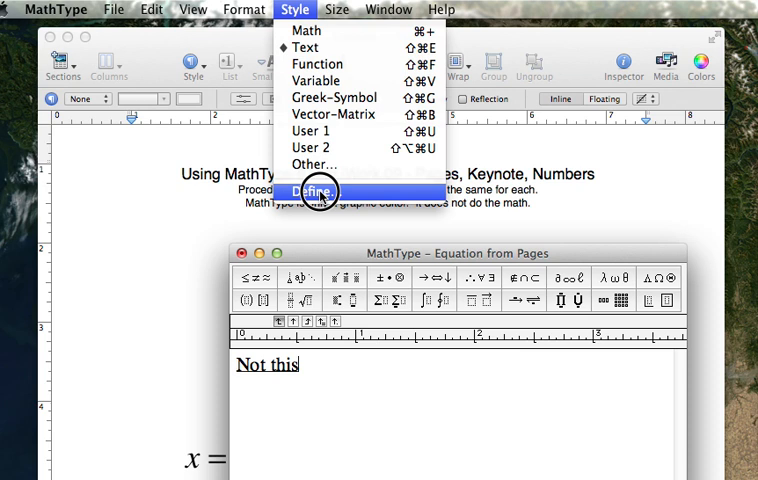
left_click(311, 191)
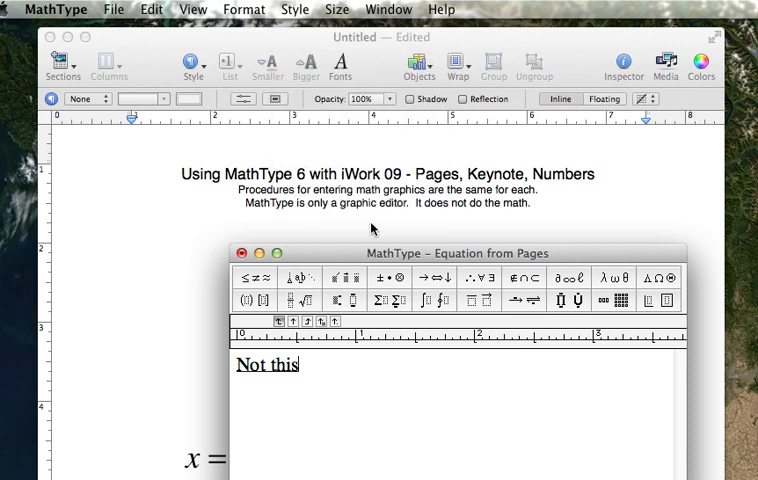
mouse_move(415, 335)
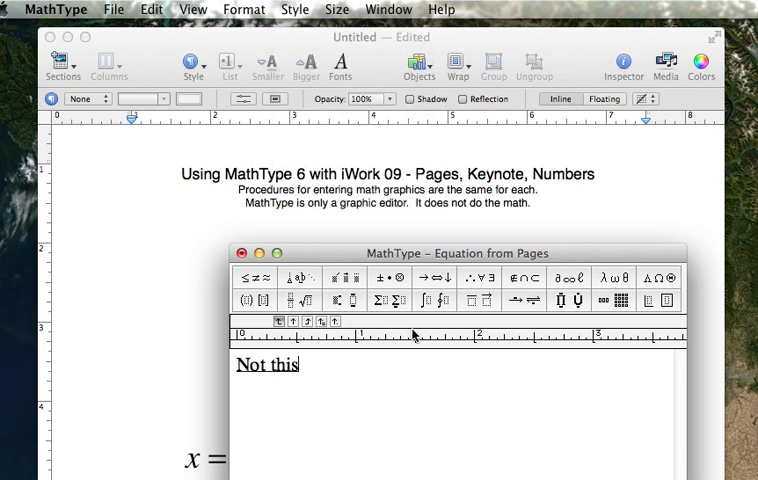
mouse_move(362, 238)
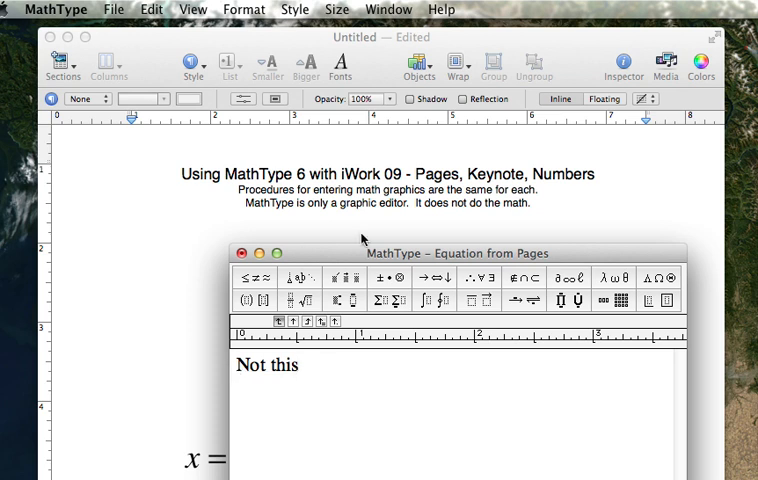
mouse_move(320, 363)
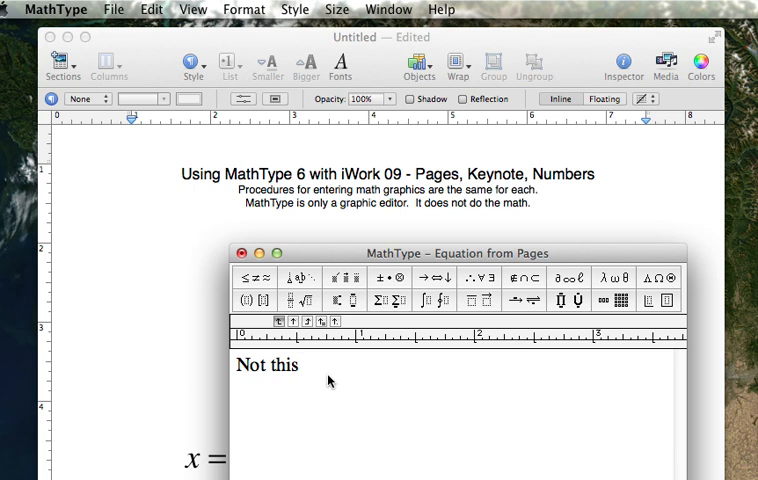
left_click(300, 365)
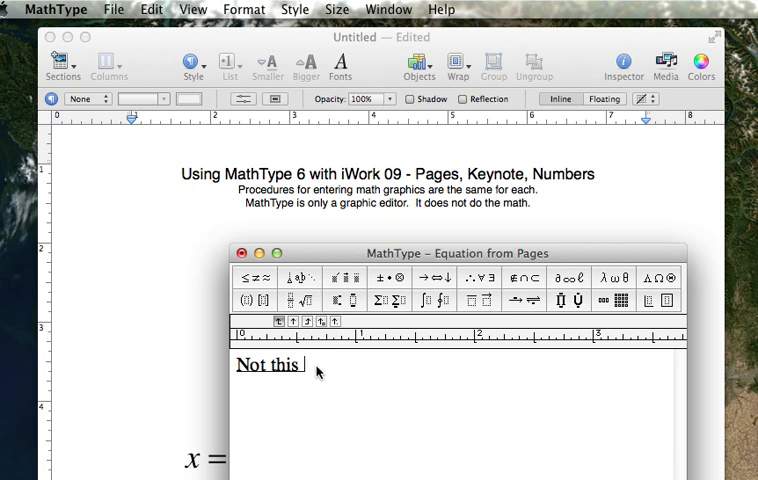
mouse_move(278, 302)
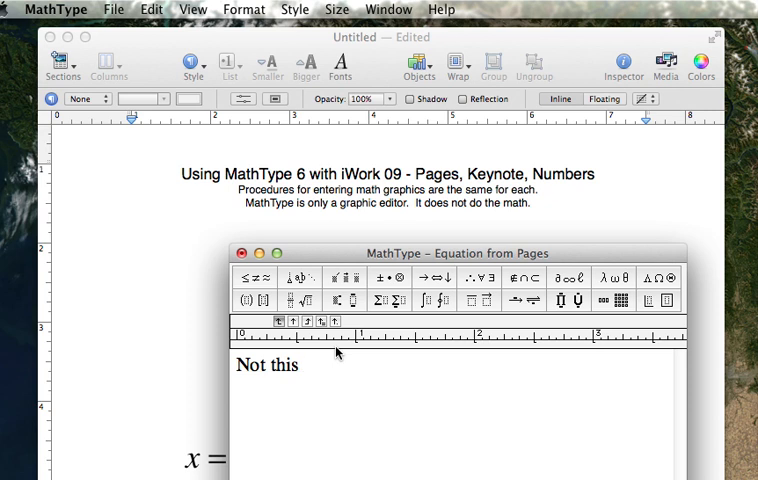
Step: Add (3/2) after 'Not this', then a text line reading 'Use this'
type("(3")
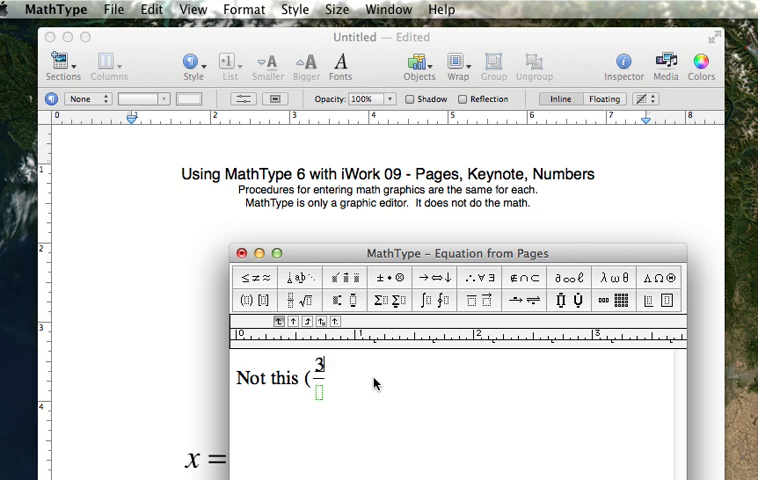
mouse_move(343, 406)
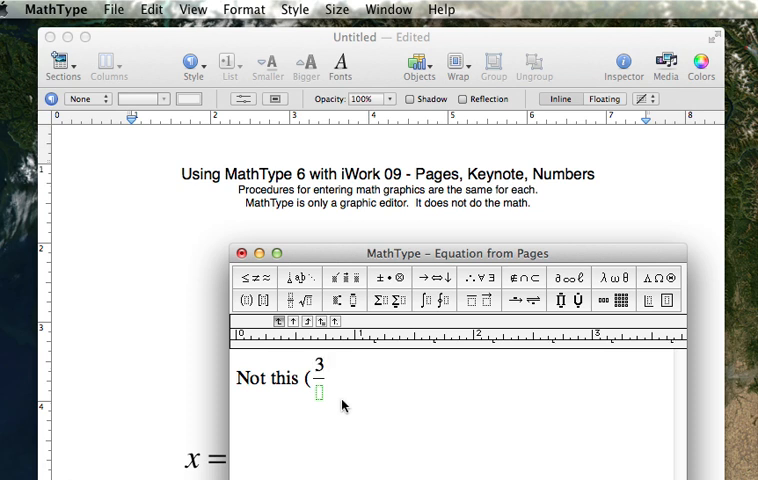
type("2")
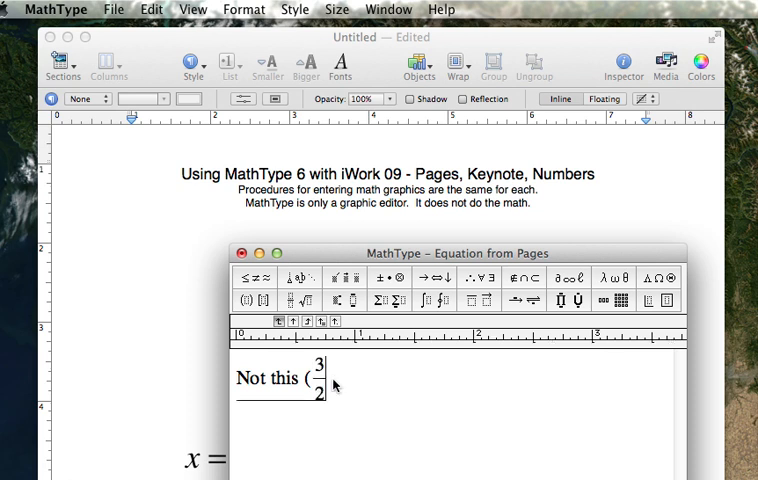
type(")")
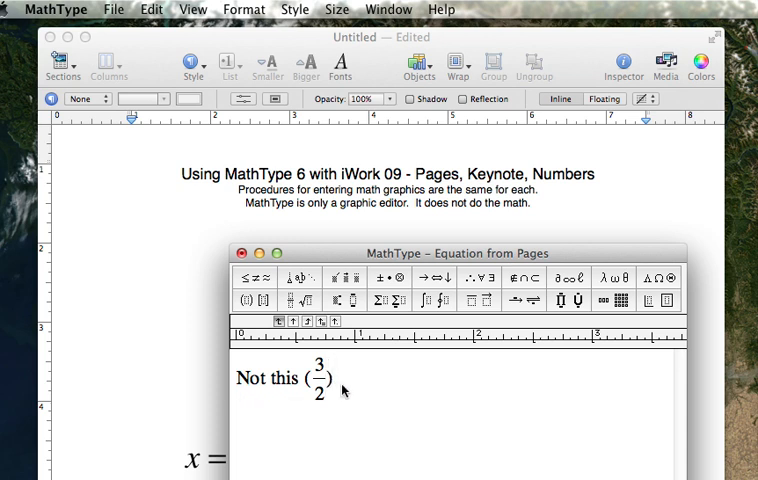
mouse_move(338, 389)
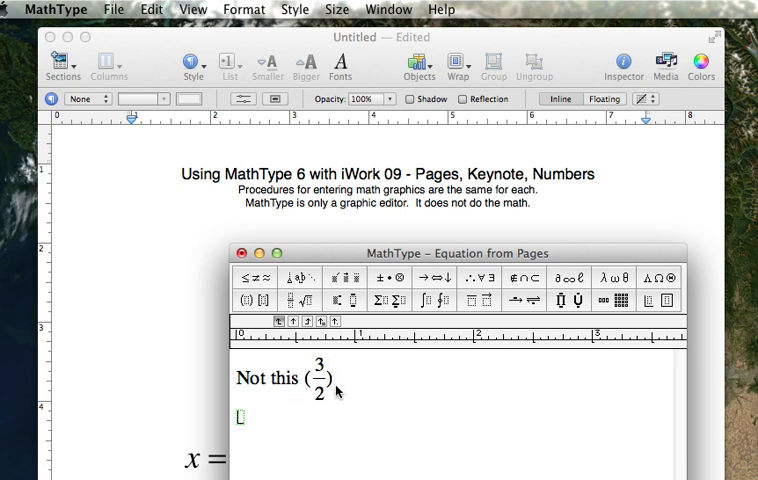
left_click(295, 9)
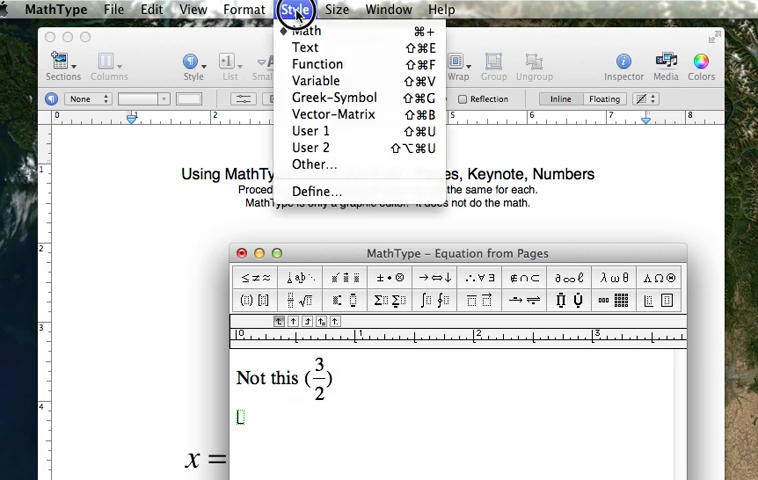
mouse_move(310, 47)
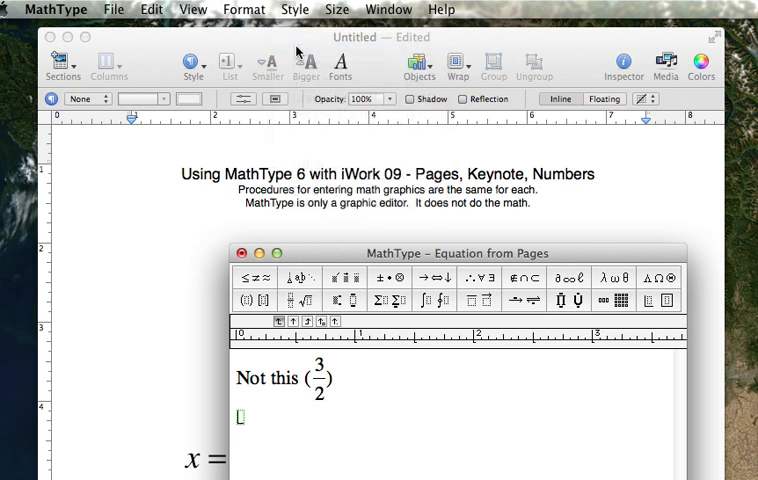
type("Use")
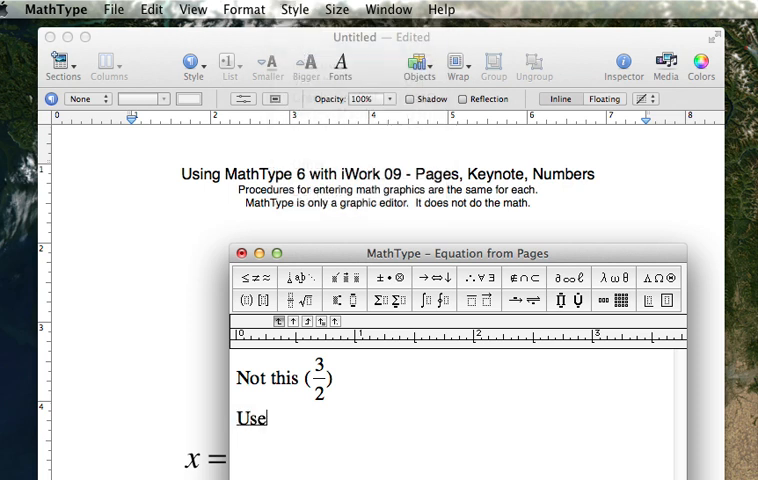
type("this")
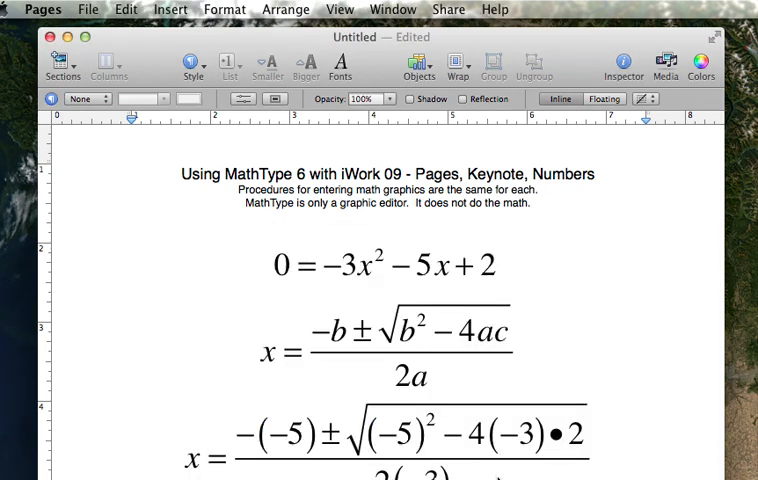
Step: Scroll to the 'Not this (3/2)' / 'Use this' stacked-fraction equation below the substituted formula
scroll("down", 3)
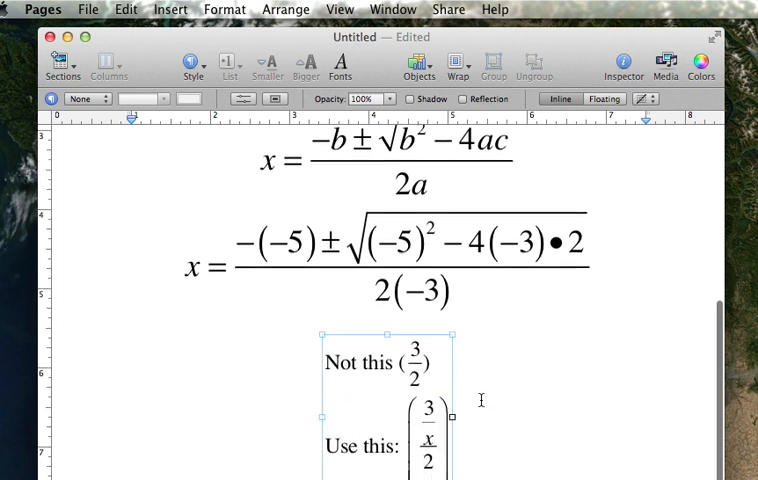
scroll("down", 3)
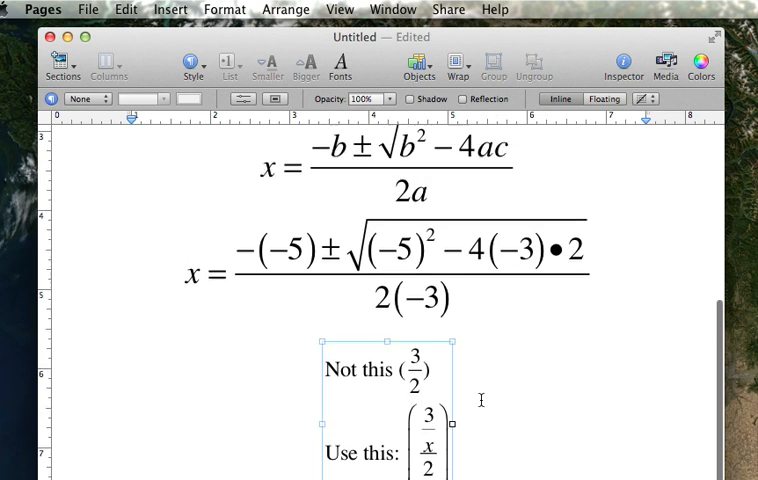
scroll("up", 3)
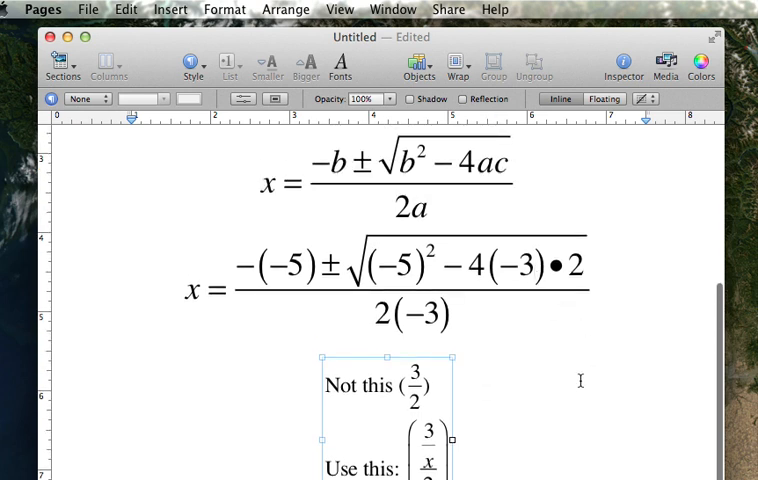